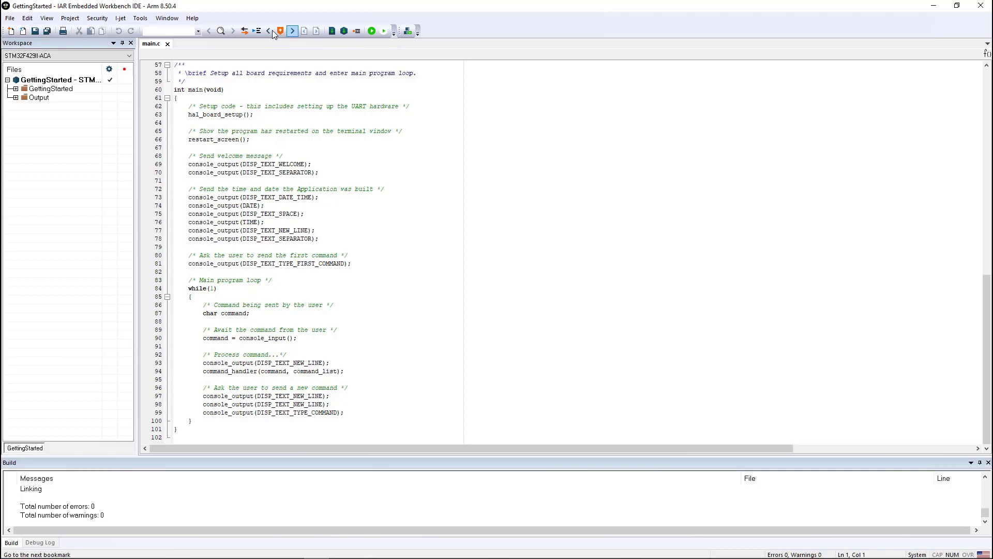
mouse_move(69, 18)
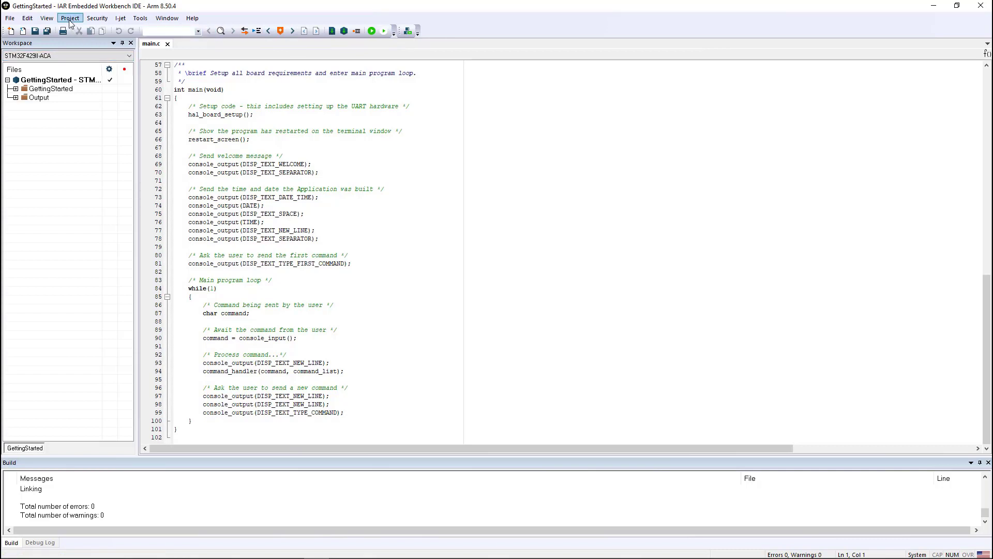
Create a new project using the Secure Boot Manager template.
click(69, 18)
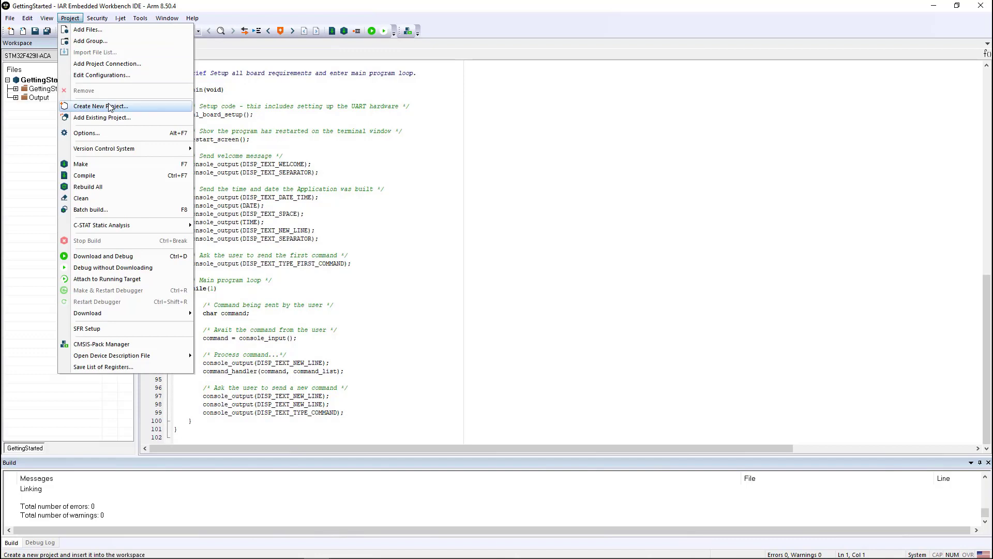
click(100, 106)
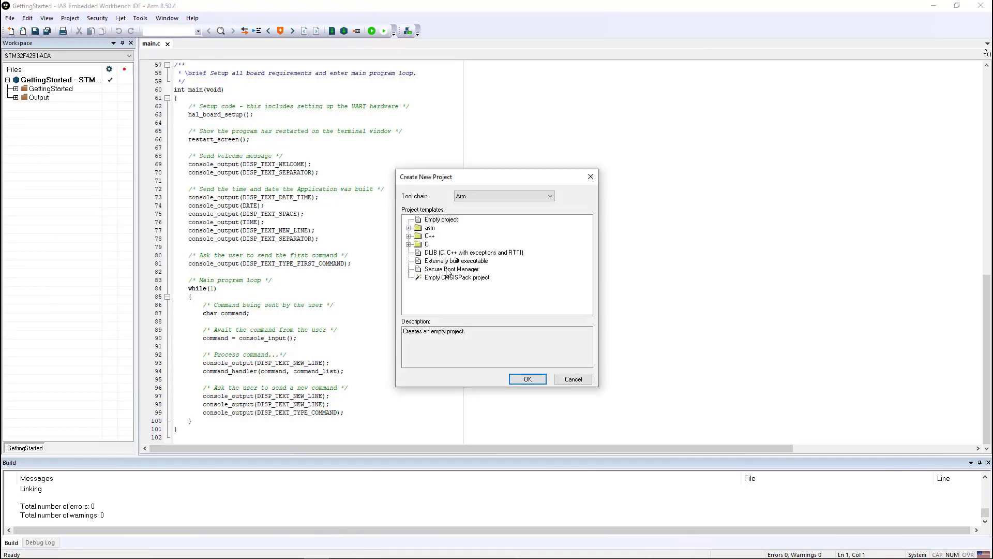
click(451, 269)
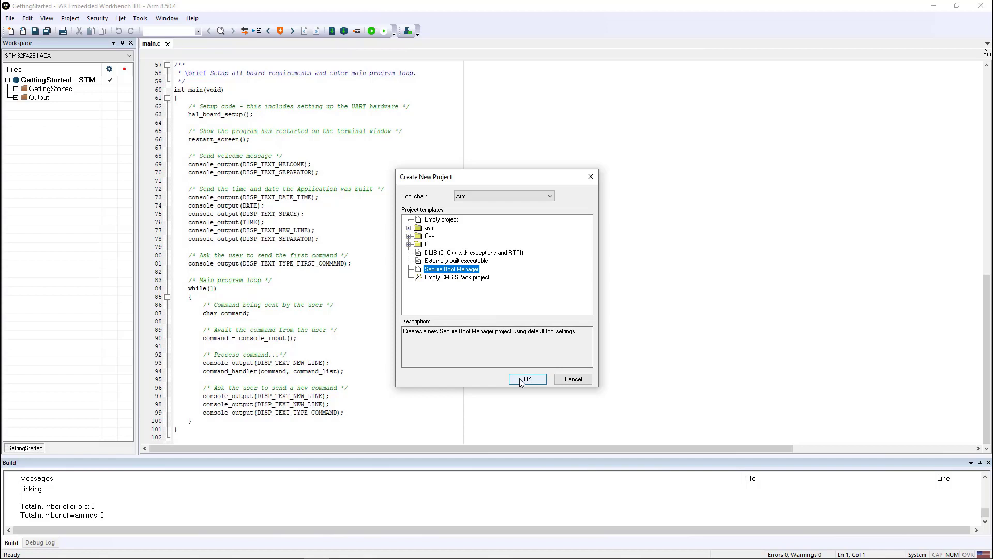
Save the new project as MySBM inside the SBM folder.
click(526, 379)
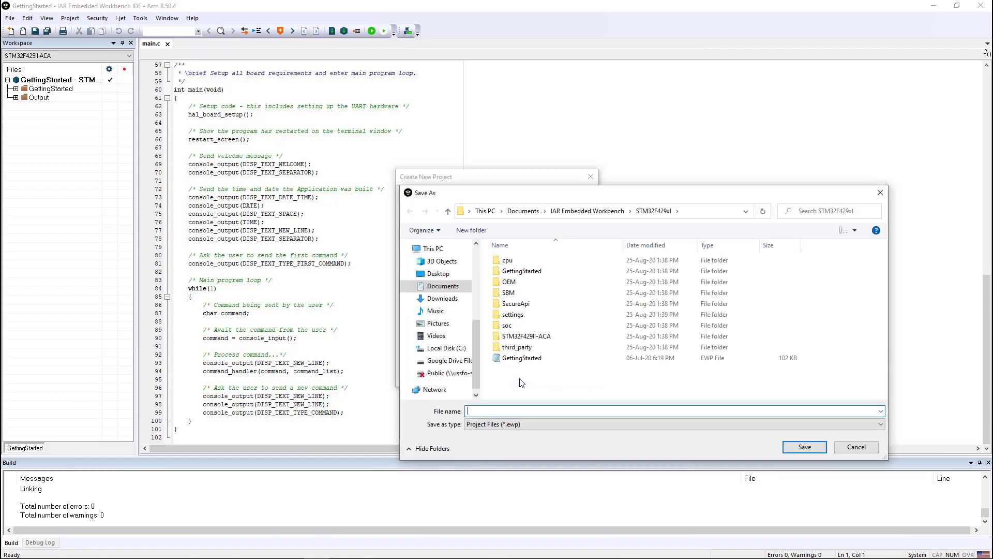
double_click(507, 292)
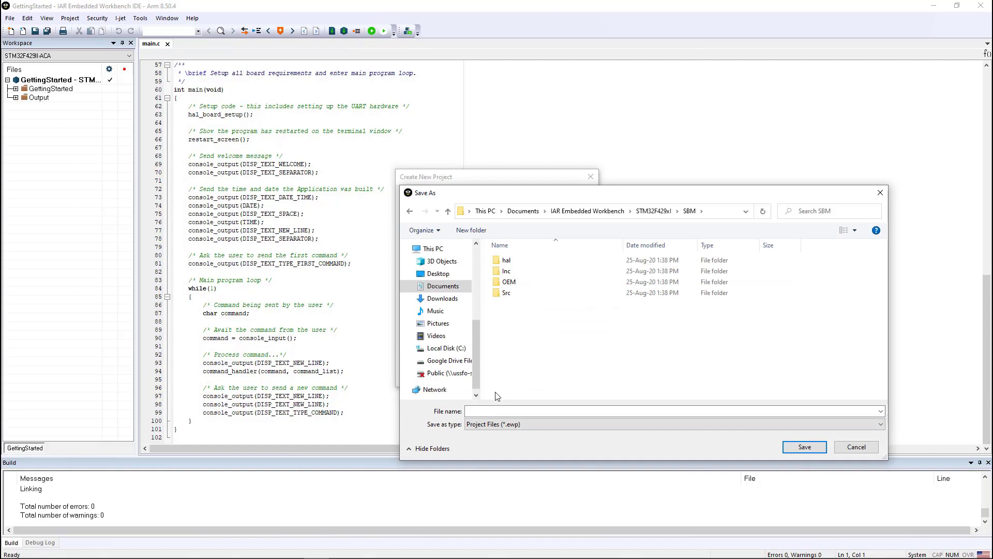
text(My)
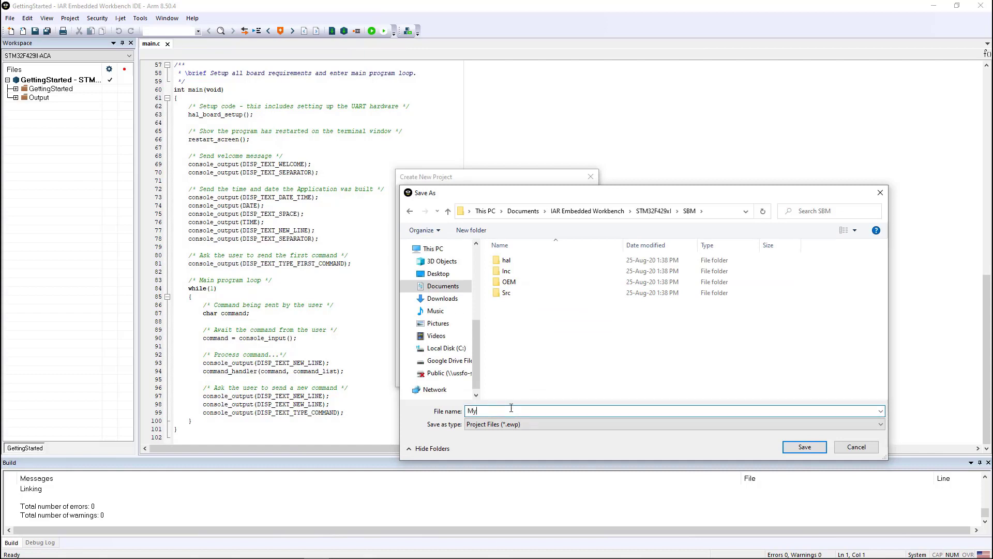
text(SBM)
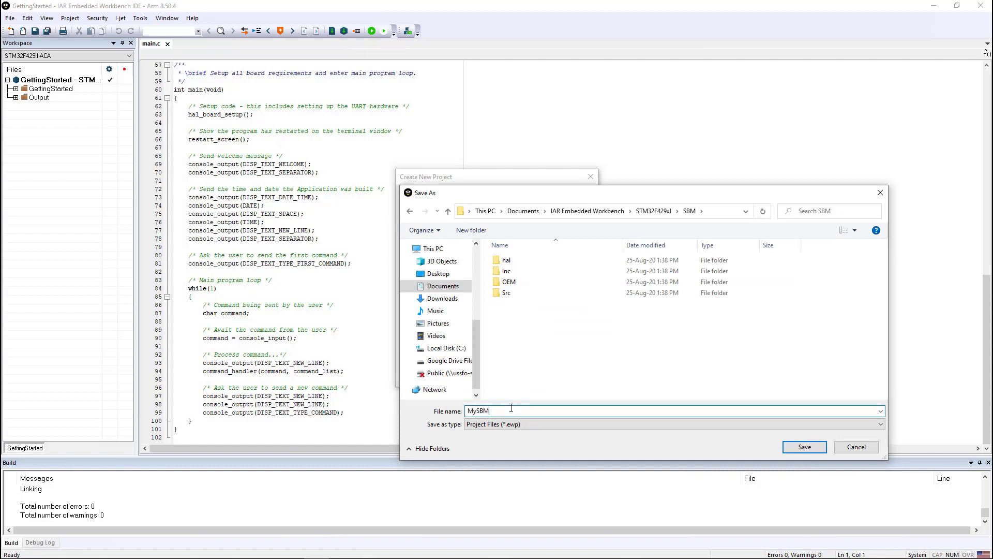
mouse_move(548, 407)
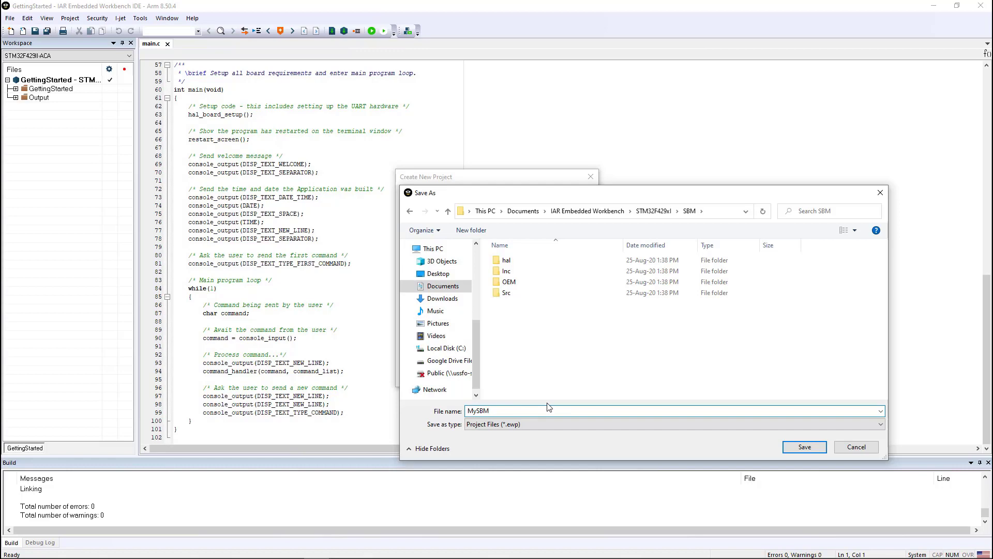
click(804, 447)
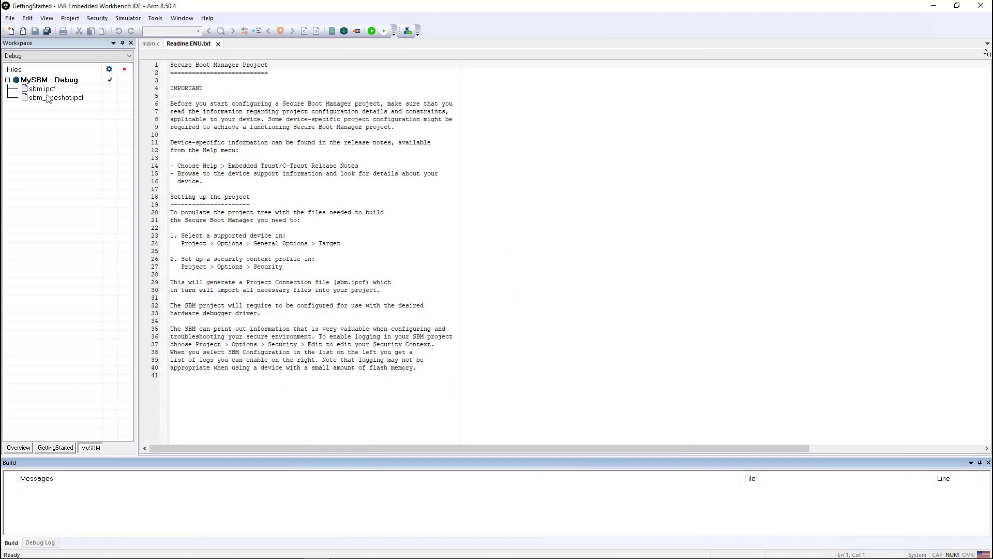
mouse_move(60, 120)
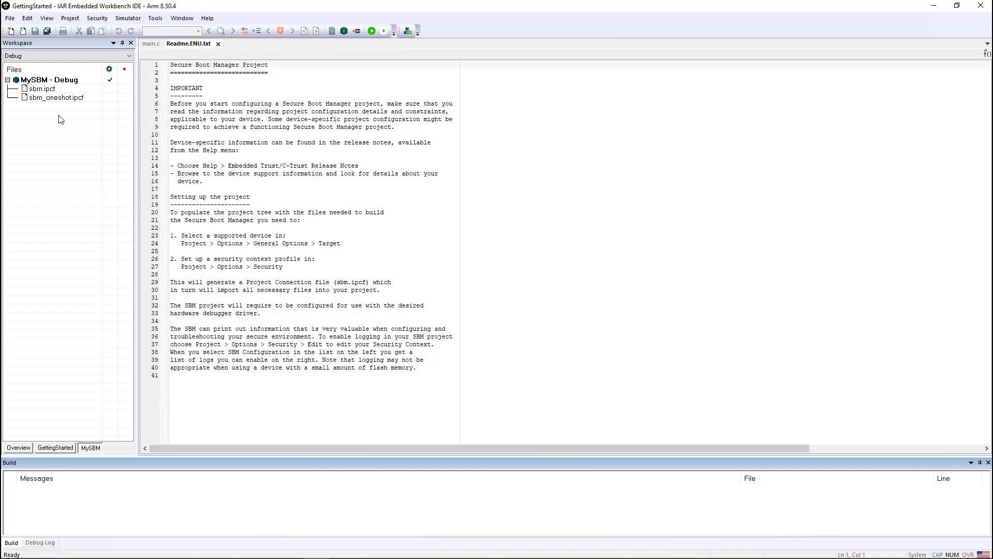
mouse_move(60, 96)
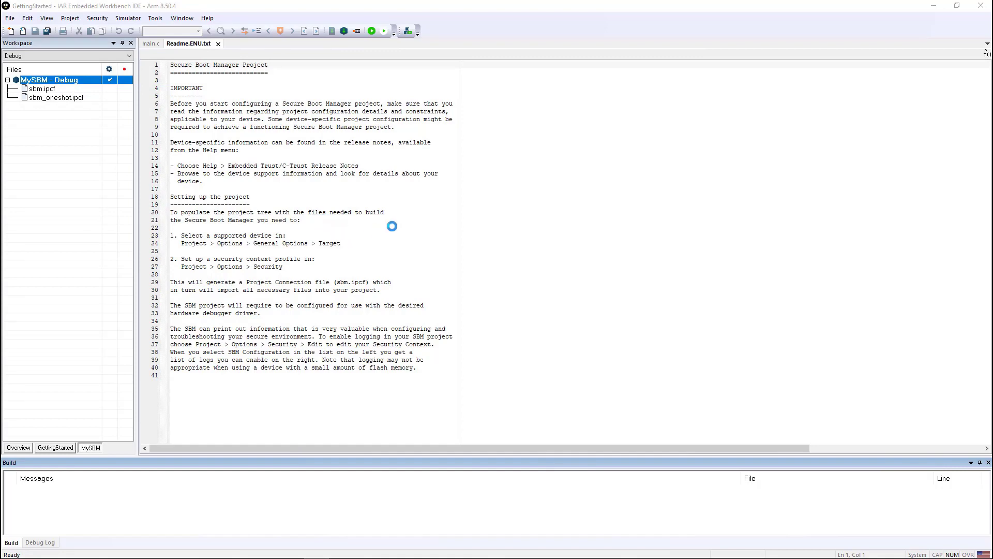
Target the ST STM32F429II device and enable Buffered terminal output in Library Options 1.
click(69, 17)
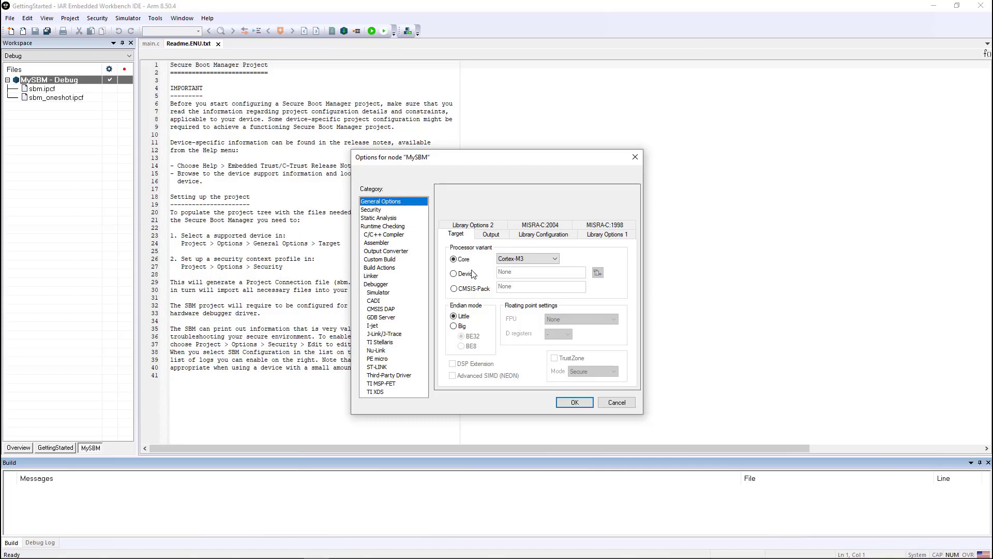
click(596, 272)
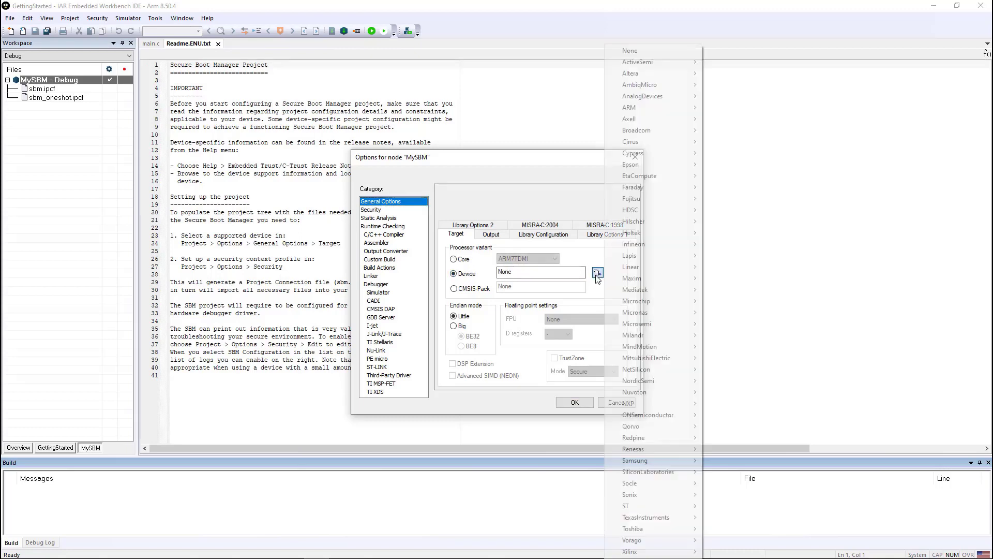
mouse_move(626, 505)
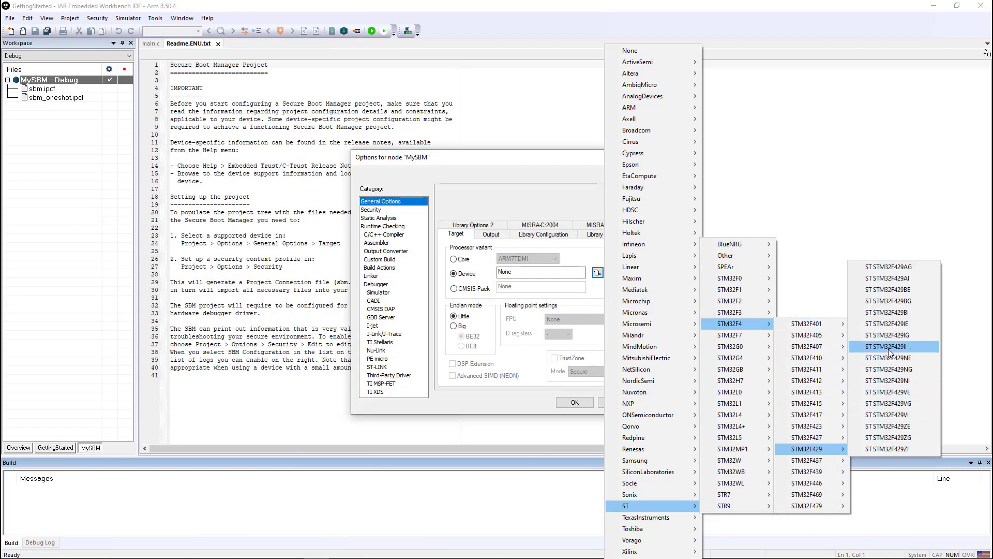
click(888, 346)
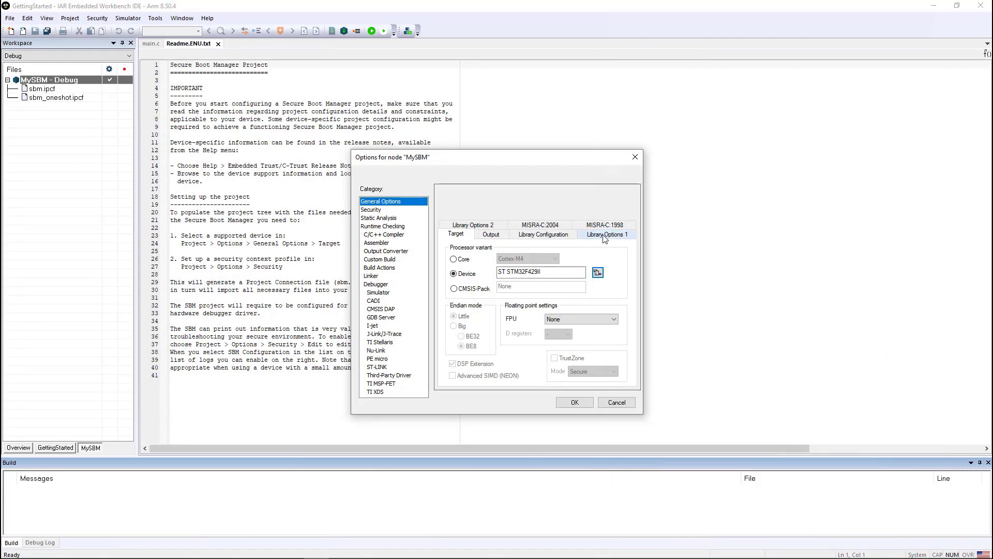
click(607, 235)
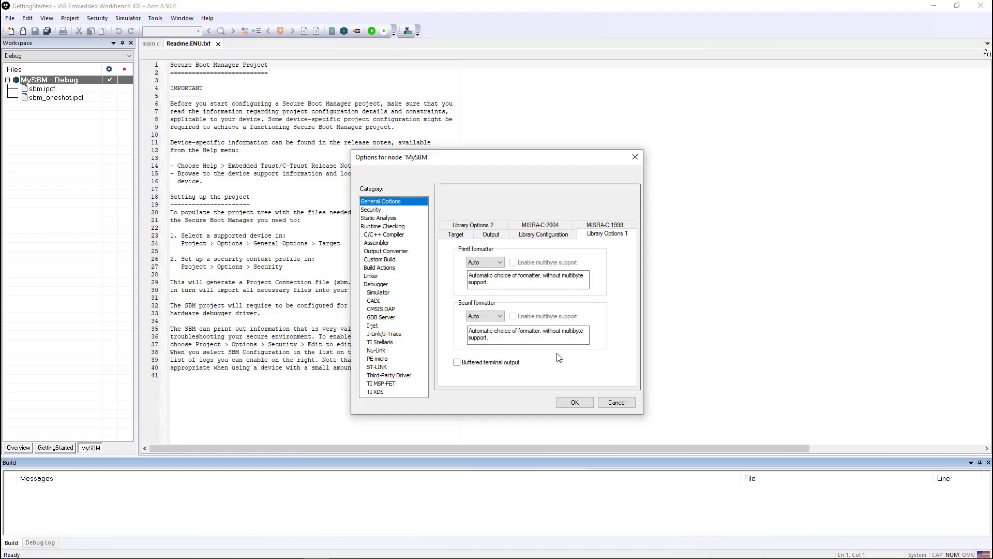
mouse_move(457, 362)
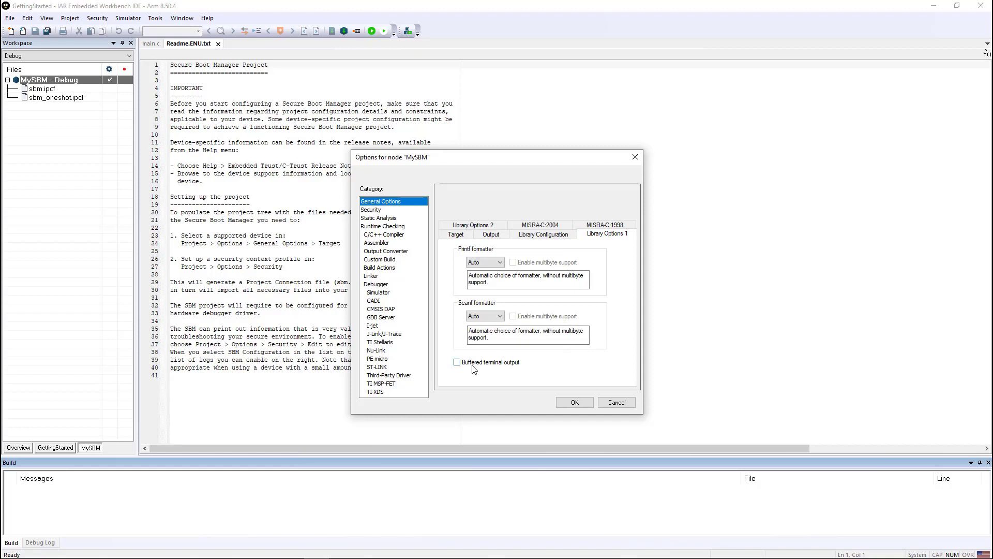
click(457, 362)
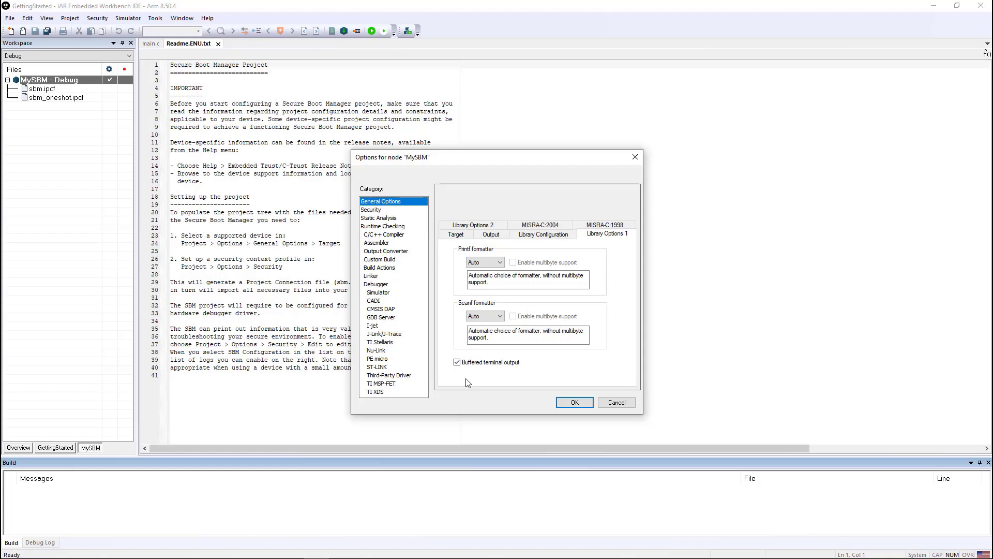
mouse_move(382, 218)
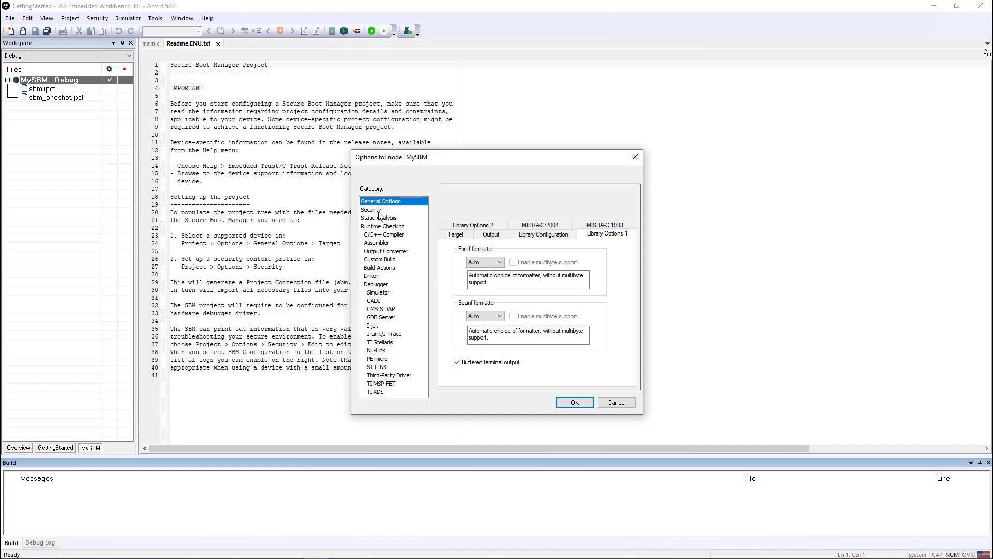
Enable Embedded Trust in the Security category and start a new security context.
click(371, 210)
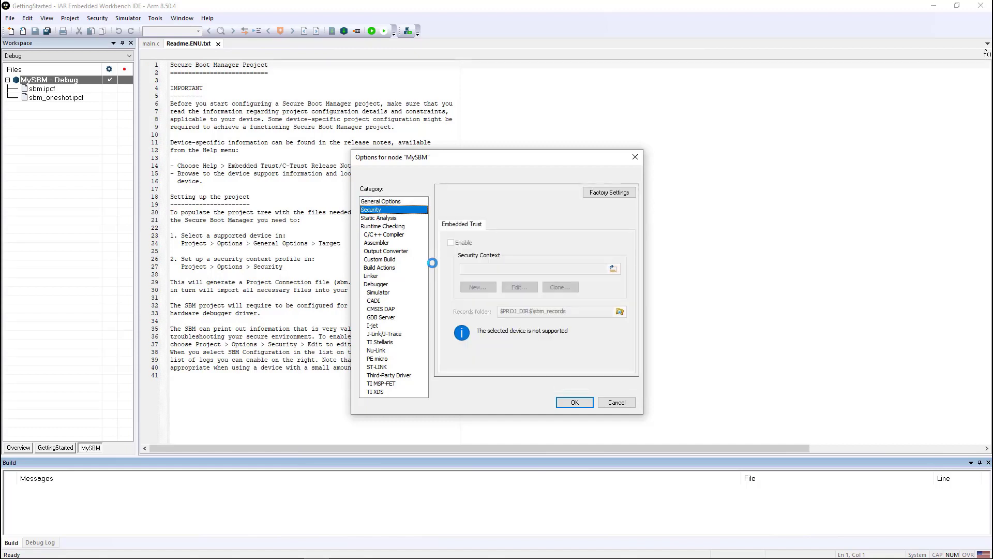
click(450, 243)
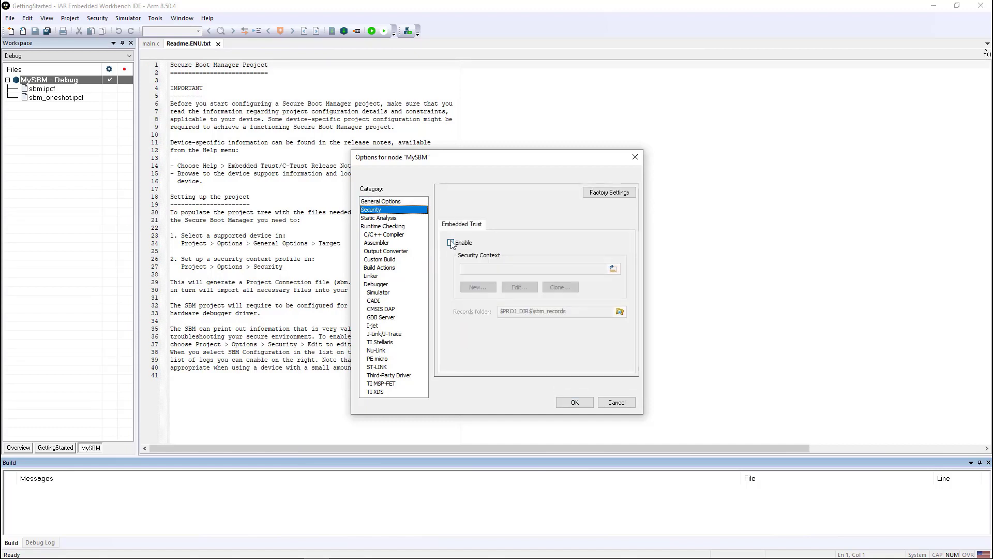
click(452, 242)
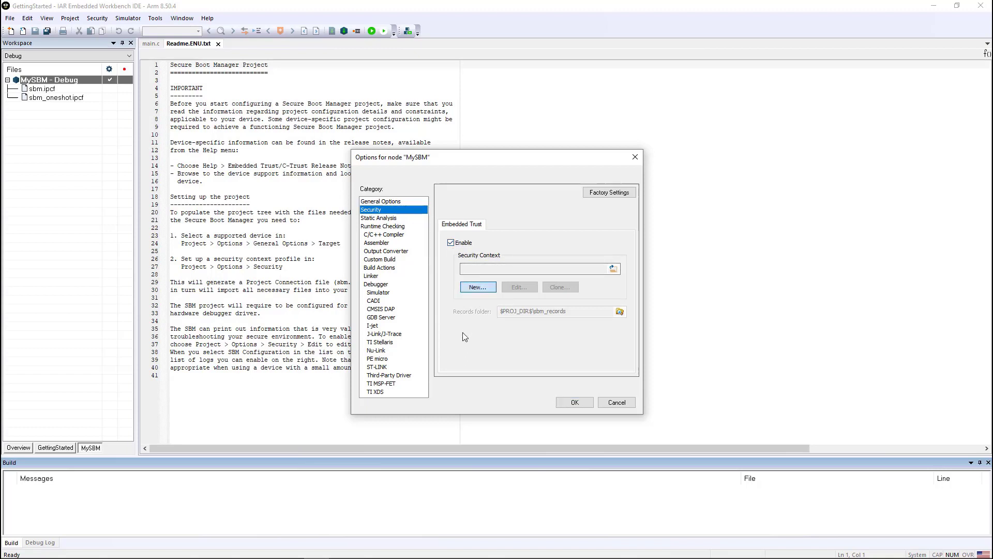
click(478, 287)
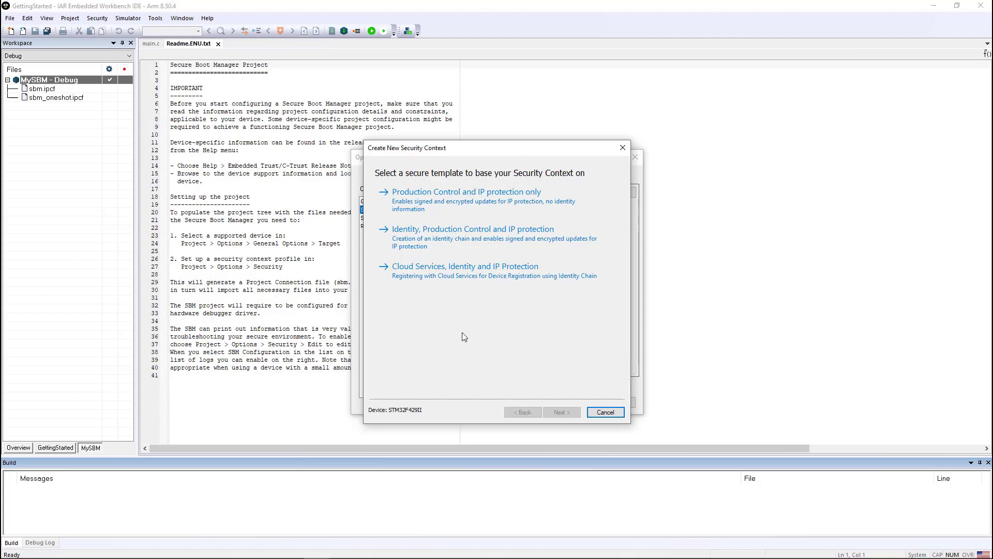
mouse_move(429, 205)
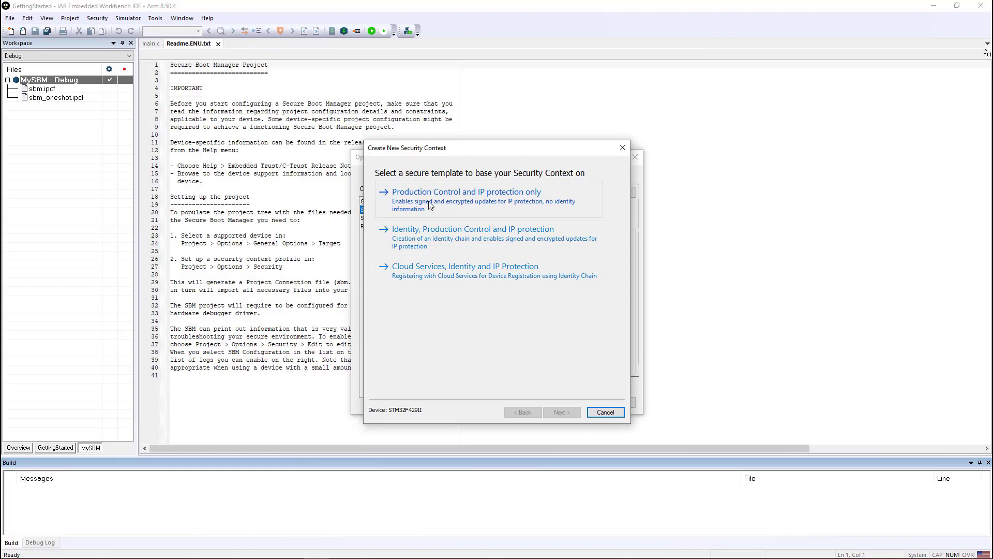
mouse_move(467, 199)
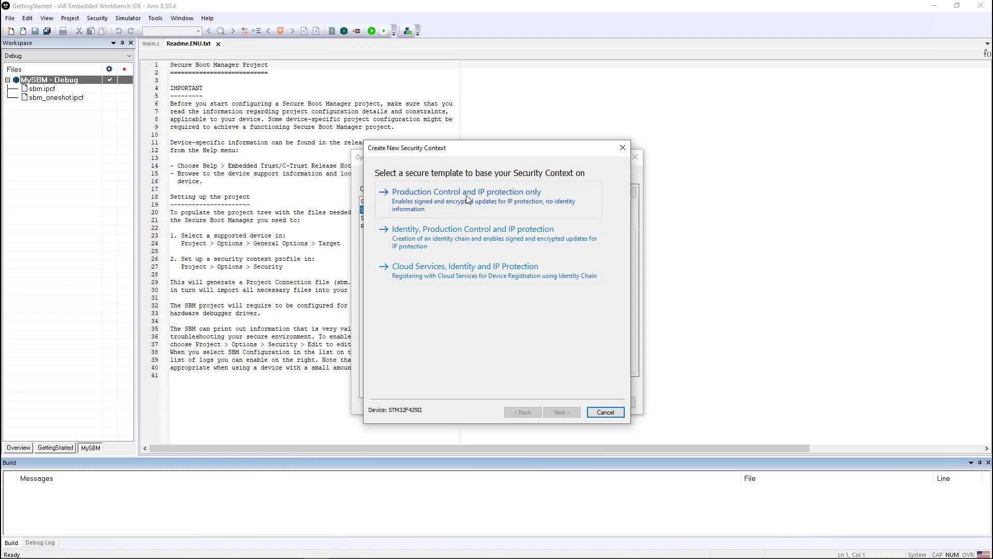
mouse_move(490, 202)
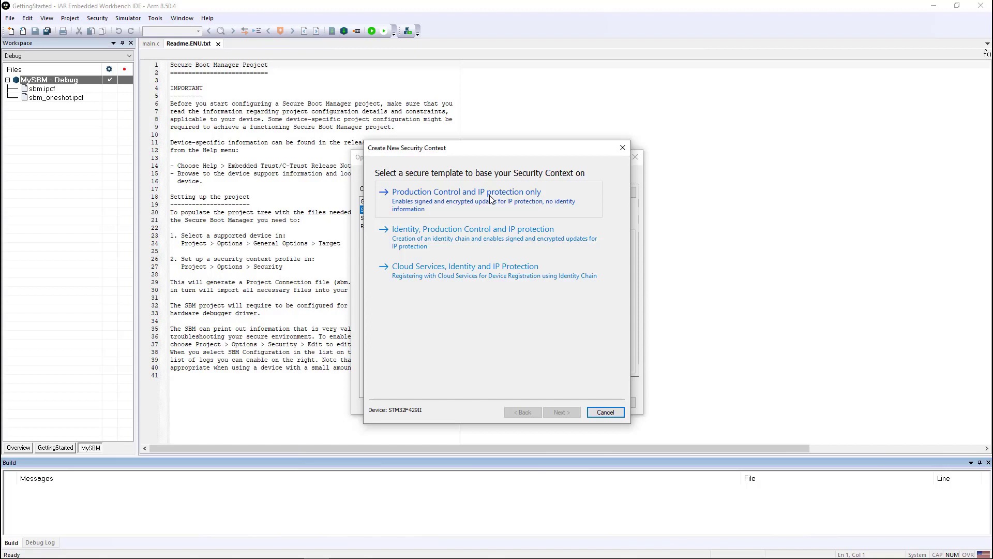
mouse_move(477, 228)
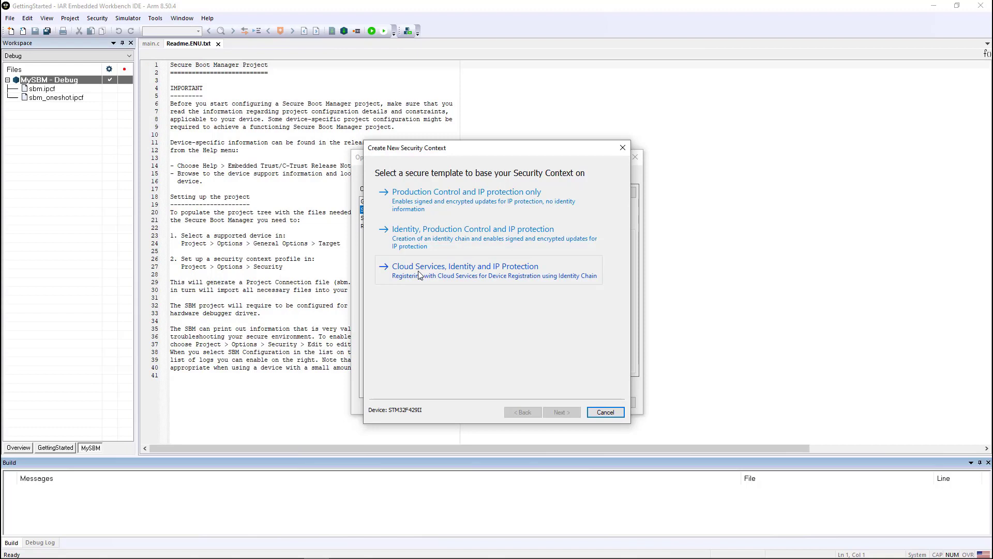
Choose the 'Production Control and IP protection only' secure template.
click(466, 200)
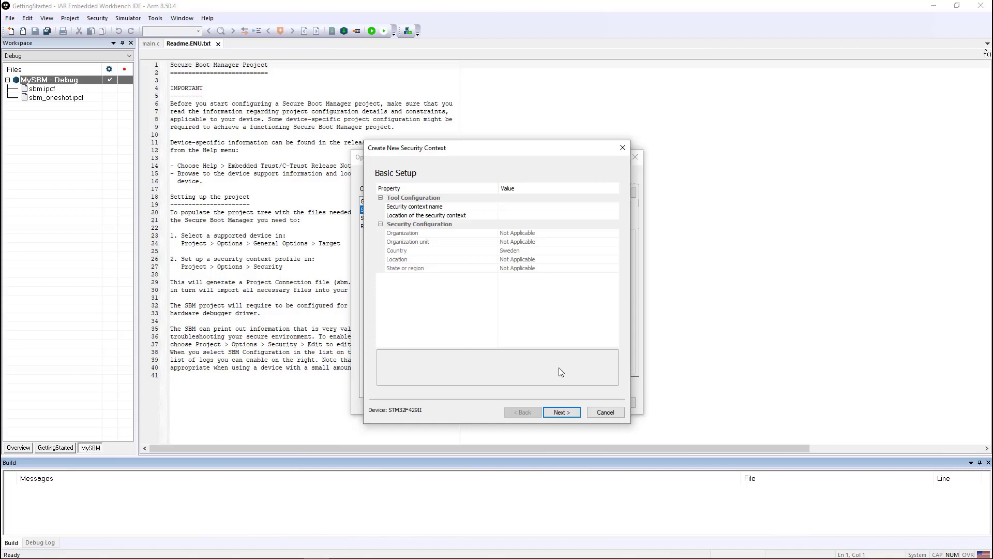
Name the context MyContext, locate it in the SBM folder, and continue to Security Settings.
click(414, 207)
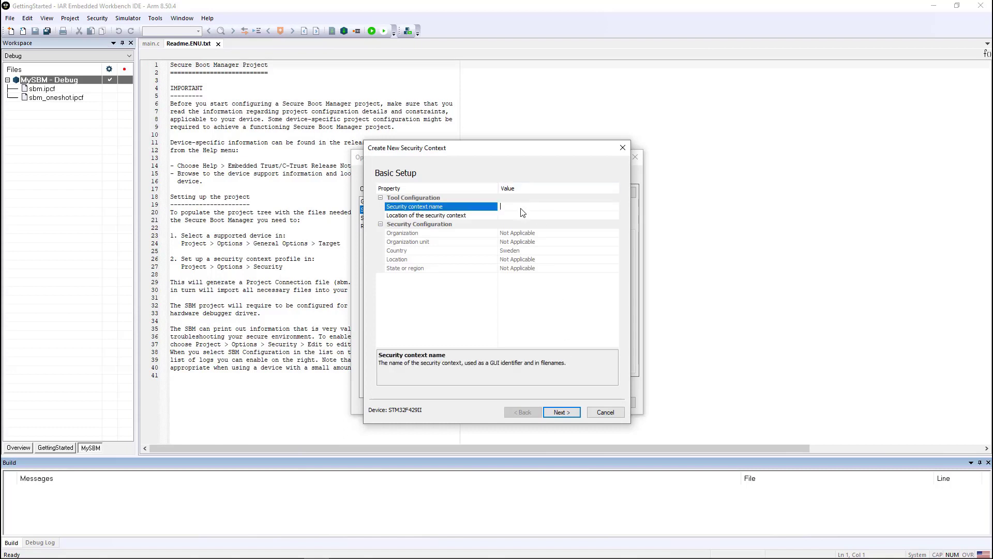
text(MyC)
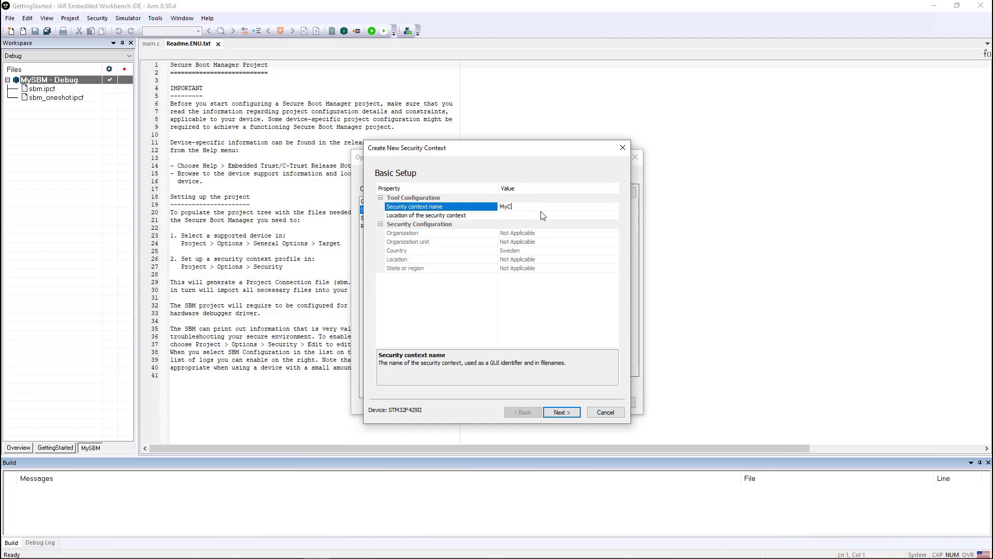
text(ontext)
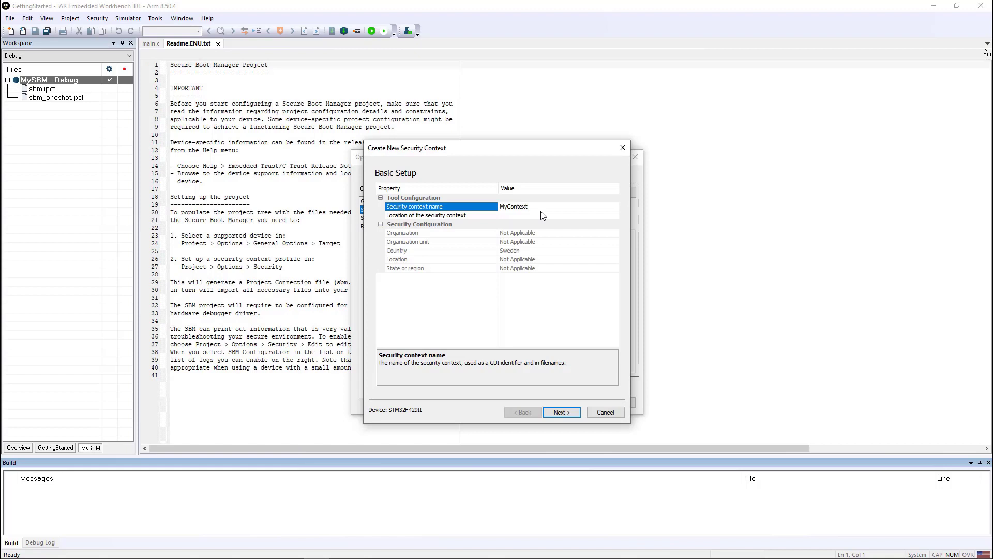
click(441, 215)
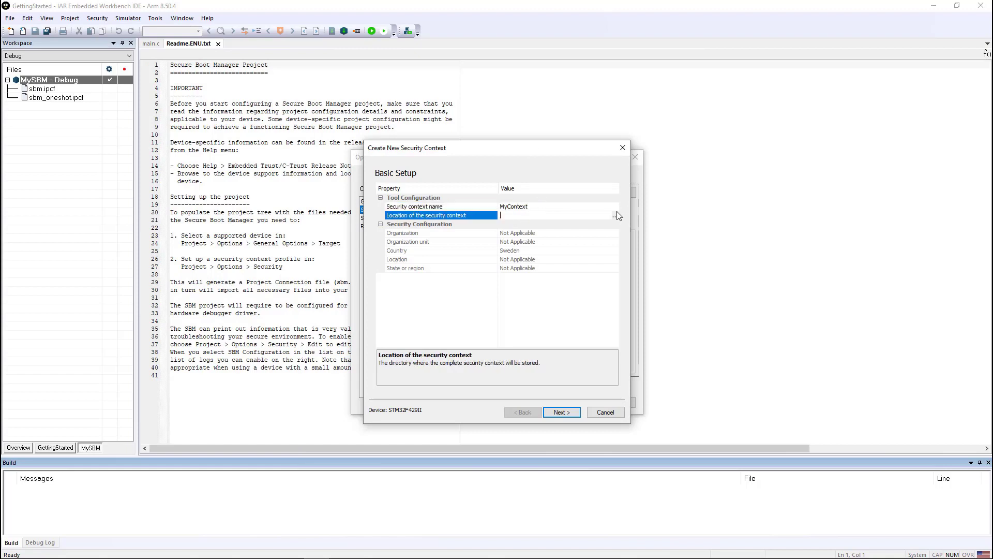
click(615, 215)
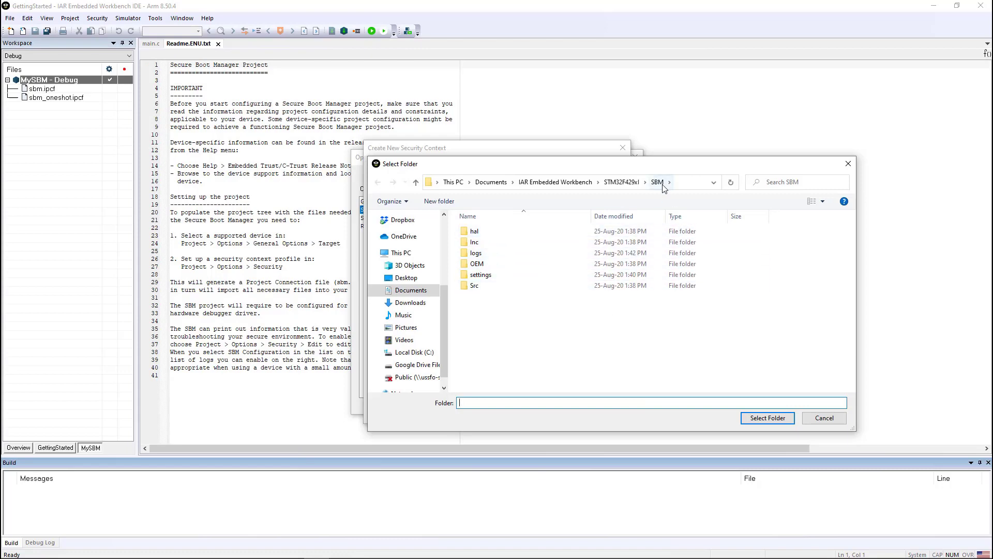
click(767, 417)
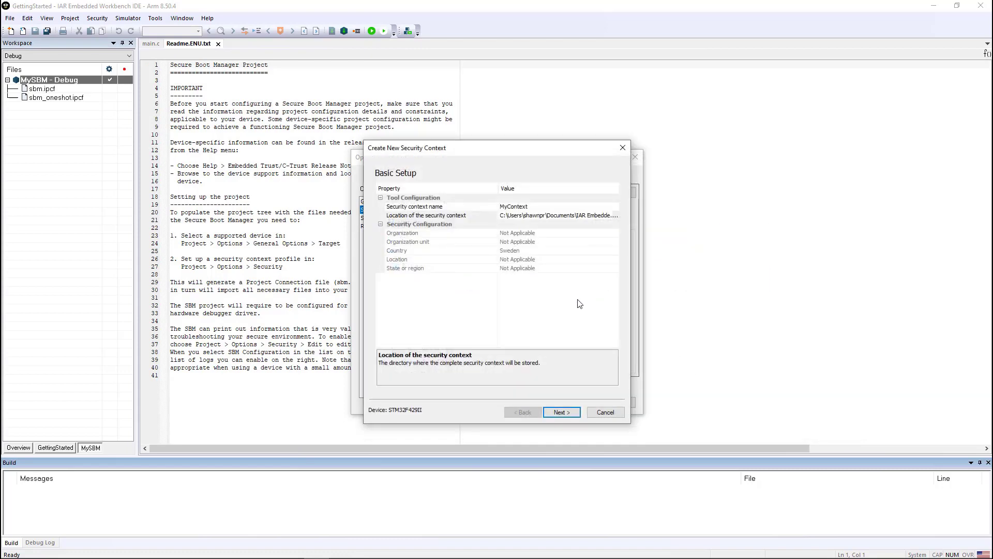
click(560, 413)
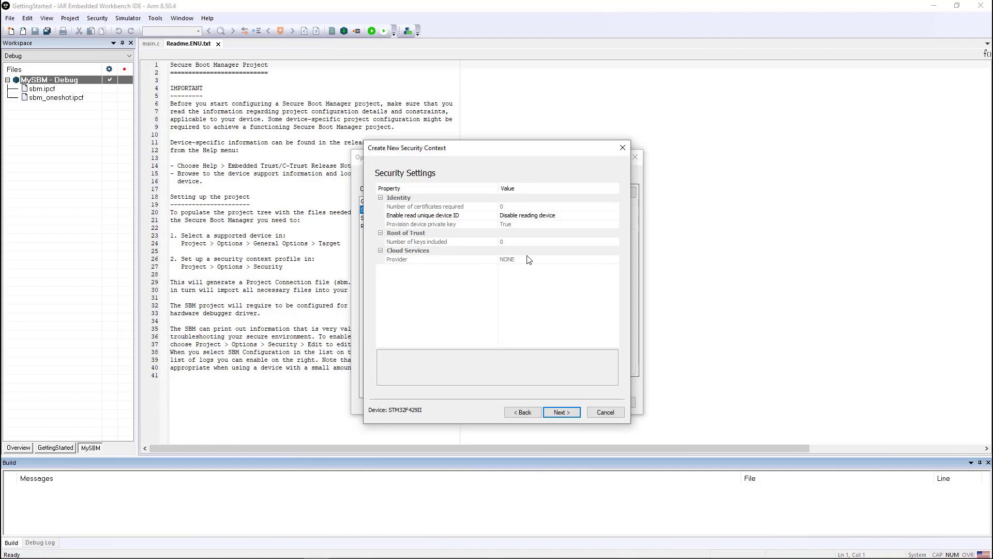
mouse_move(529, 223)
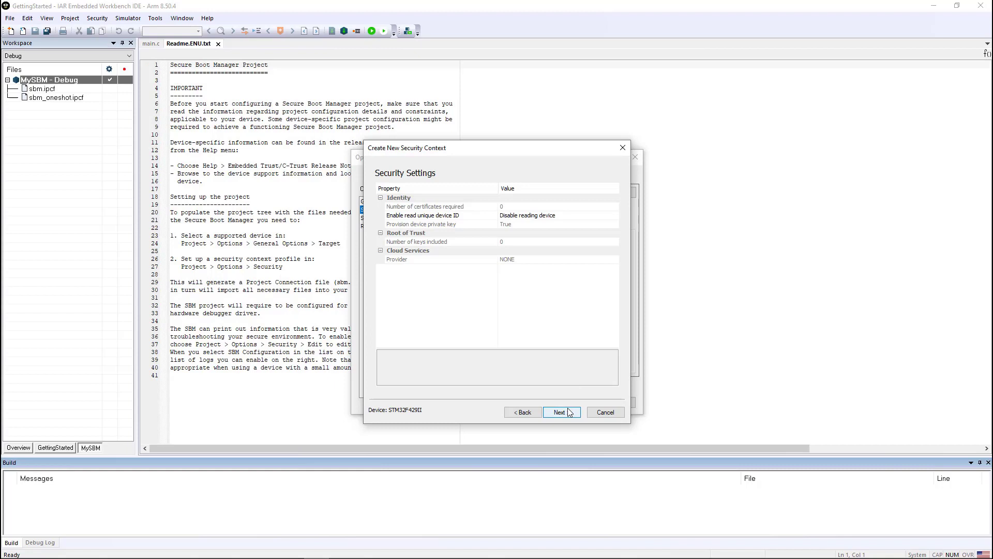
Accept default security and SBM settings and create the MyContext context.
click(560, 412)
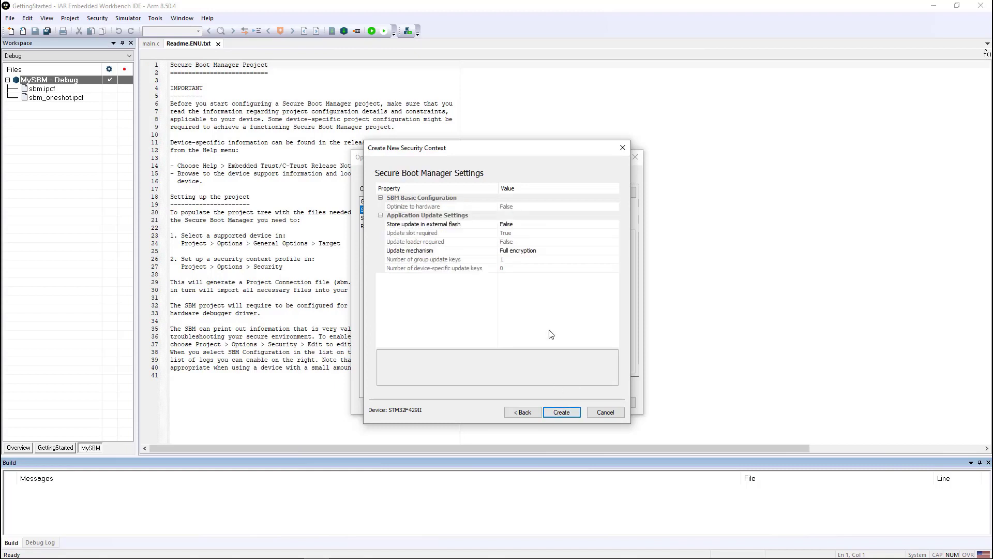
mouse_move(532, 292)
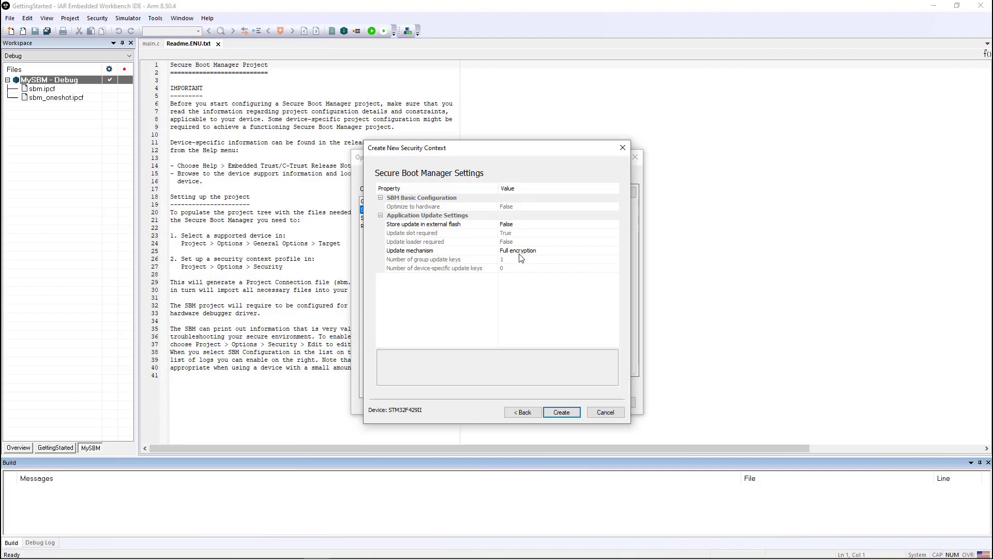
mouse_move(510, 233)
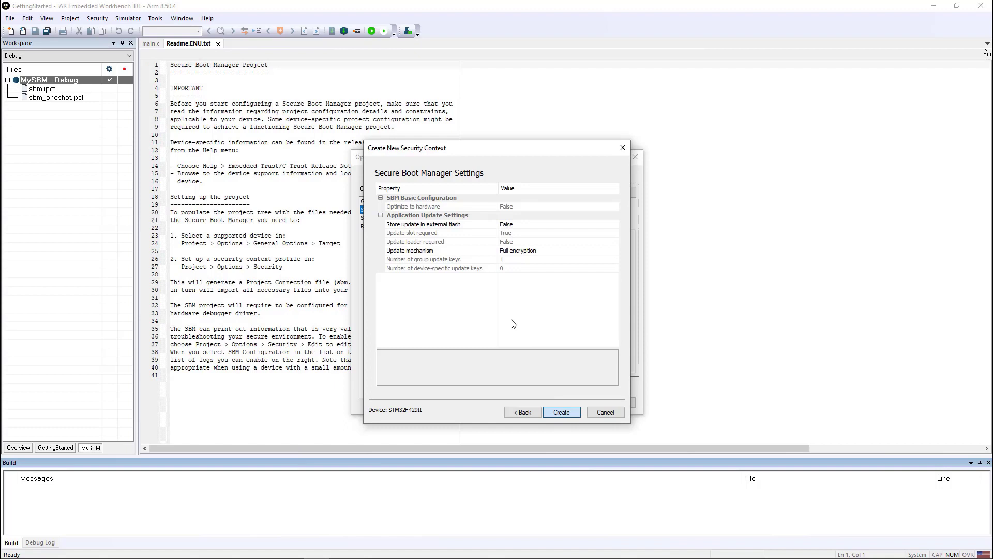
click(561, 411)
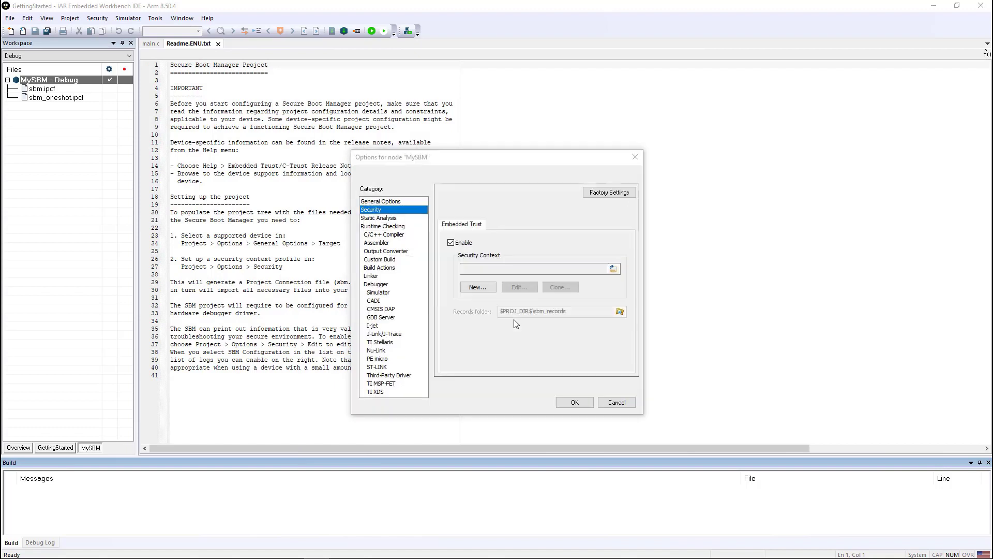
click(478, 287)
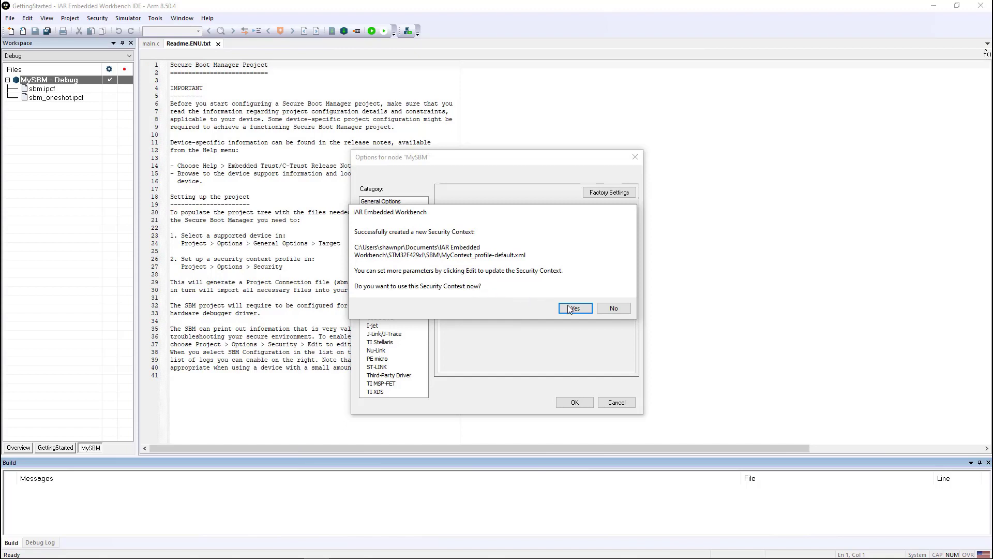
Use MyContext now and set Simple boot status, Record boot time and Simple update status to True.
click(573, 308)
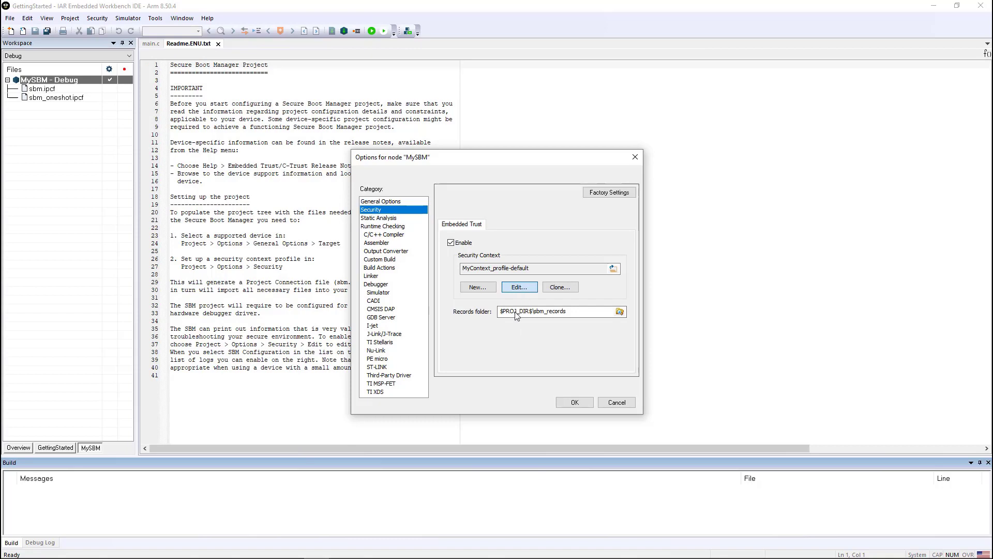
click(519, 287)
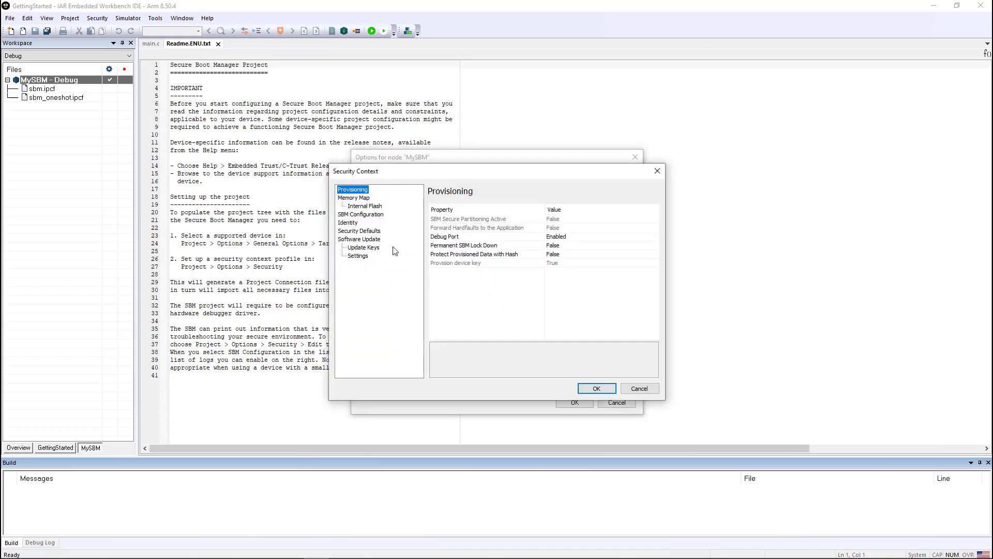
click(360, 213)
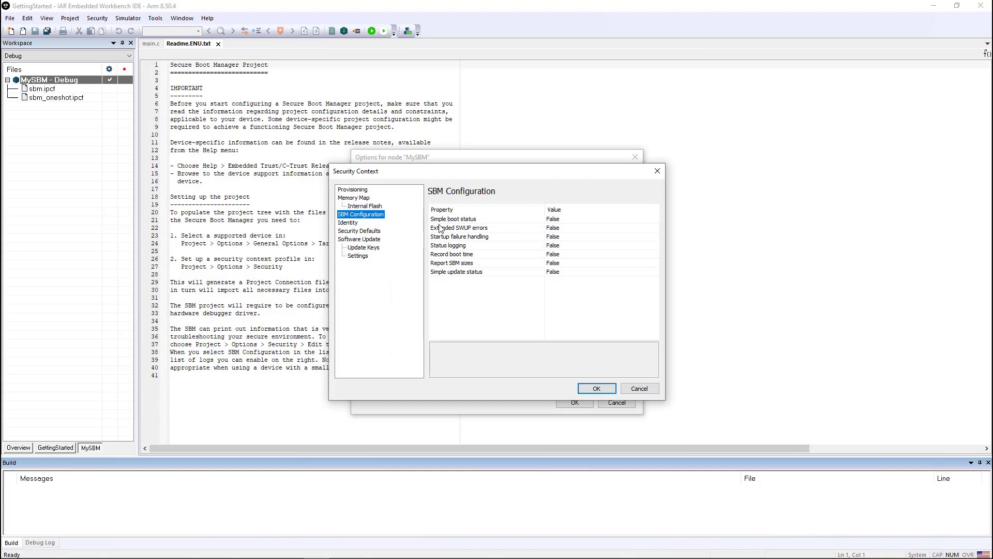
mouse_move(563, 224)
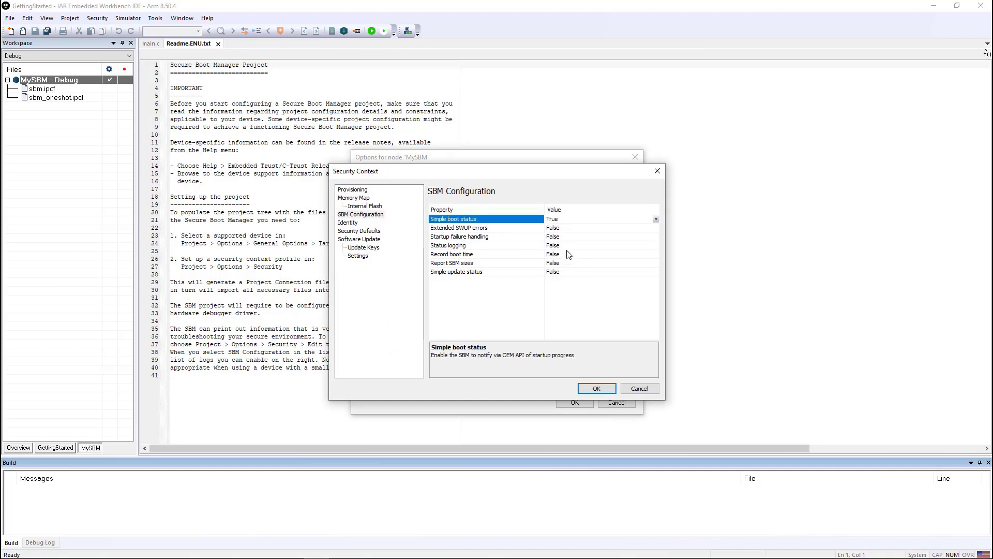
click(484, 255)
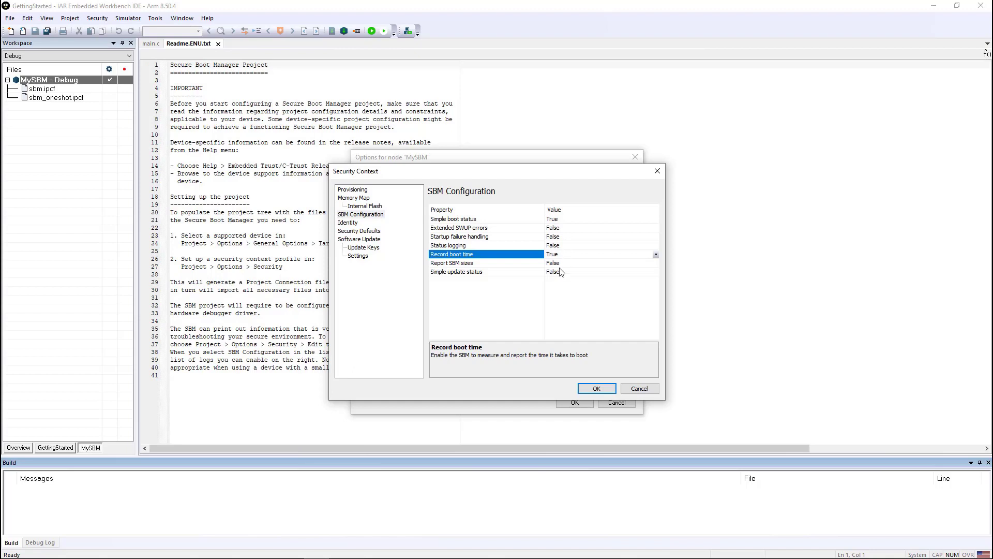
click(456, 271)
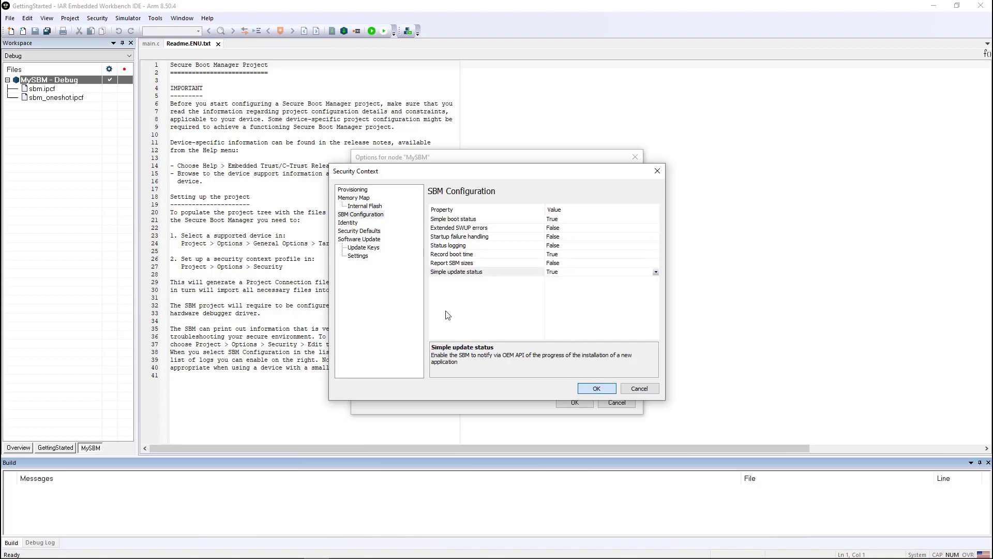
click(596, 388)
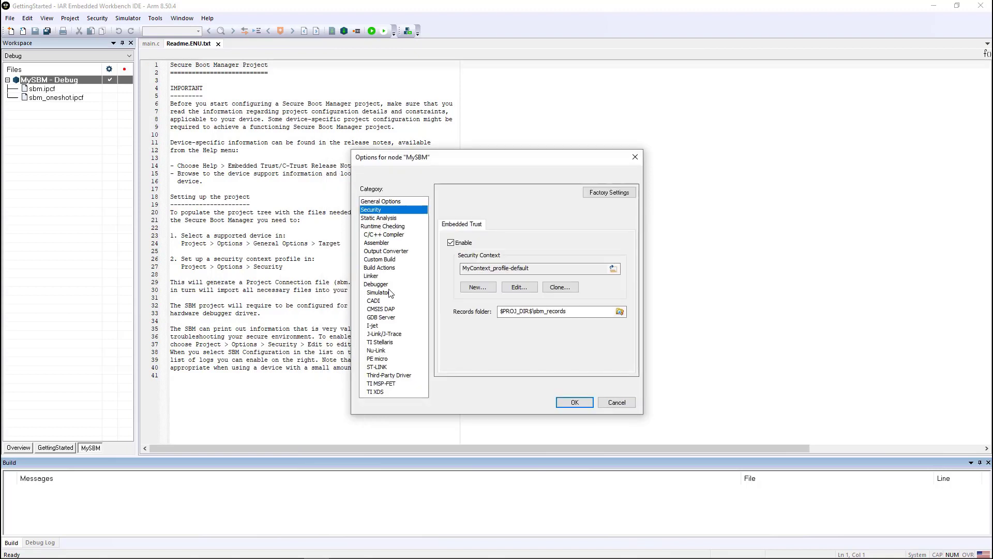
Review the Debugger category showing the I-jet driver and accept the project options.
click(375, 284)
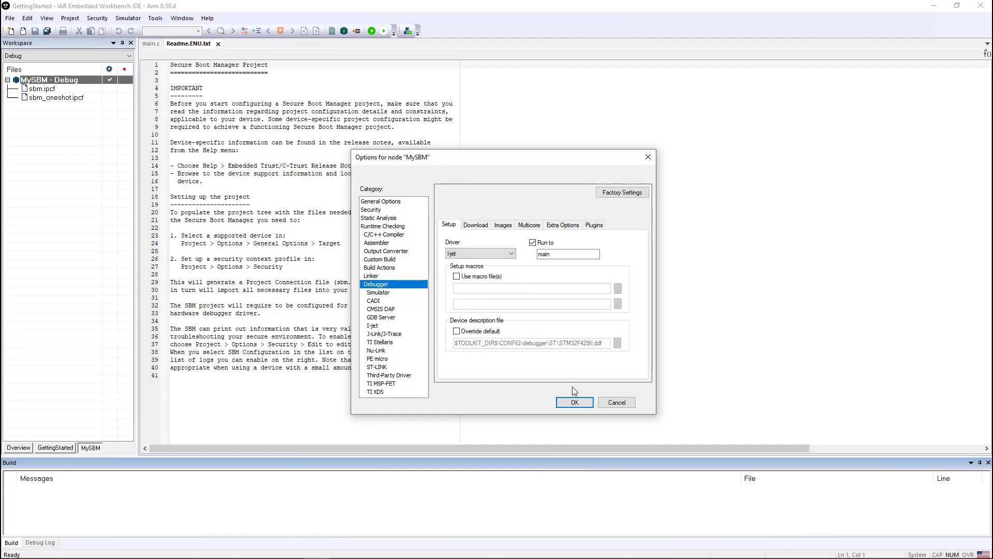
mouse_move(531, 349)
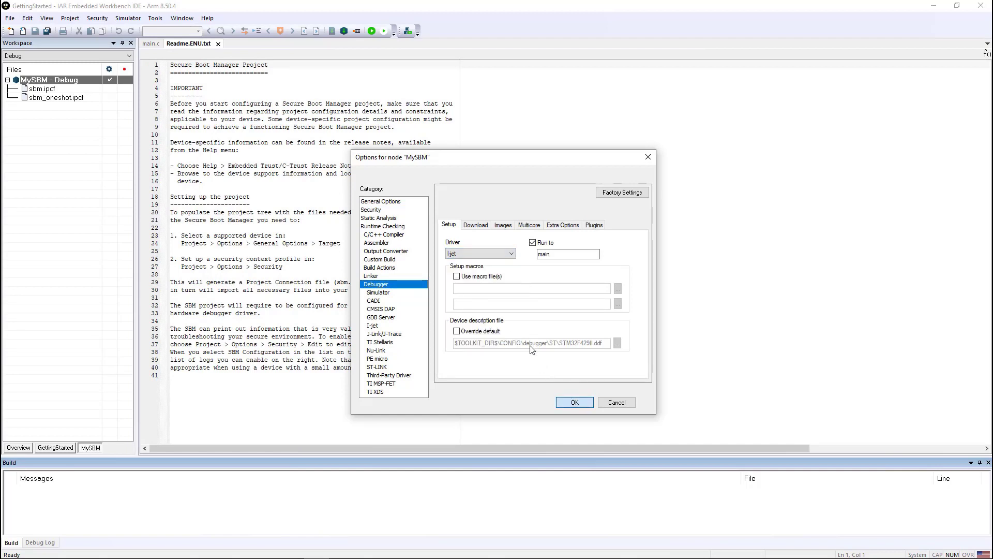
click(574, 401)
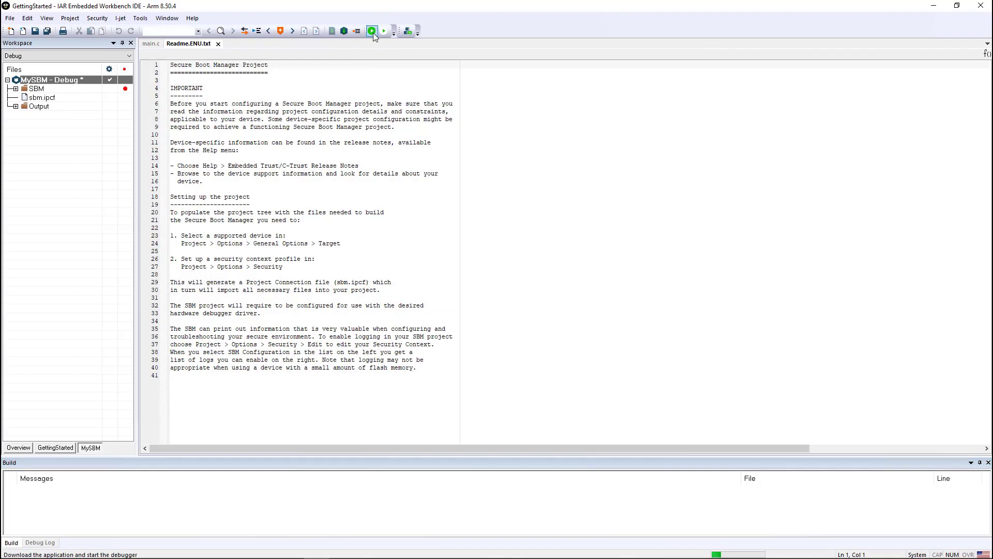
Download and Debug MySBM, building without errors and halting at main.
click(371, 30)
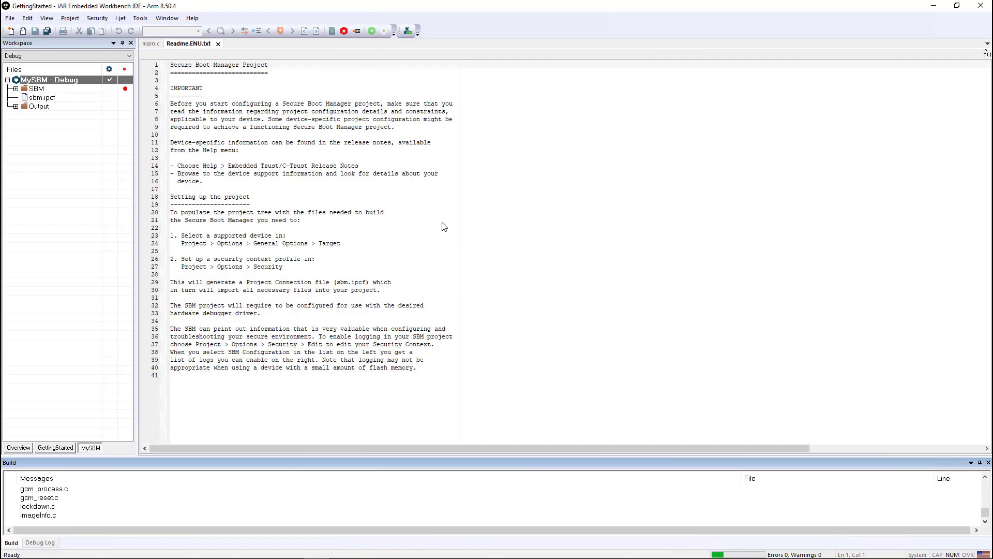
scroll(down, 3)
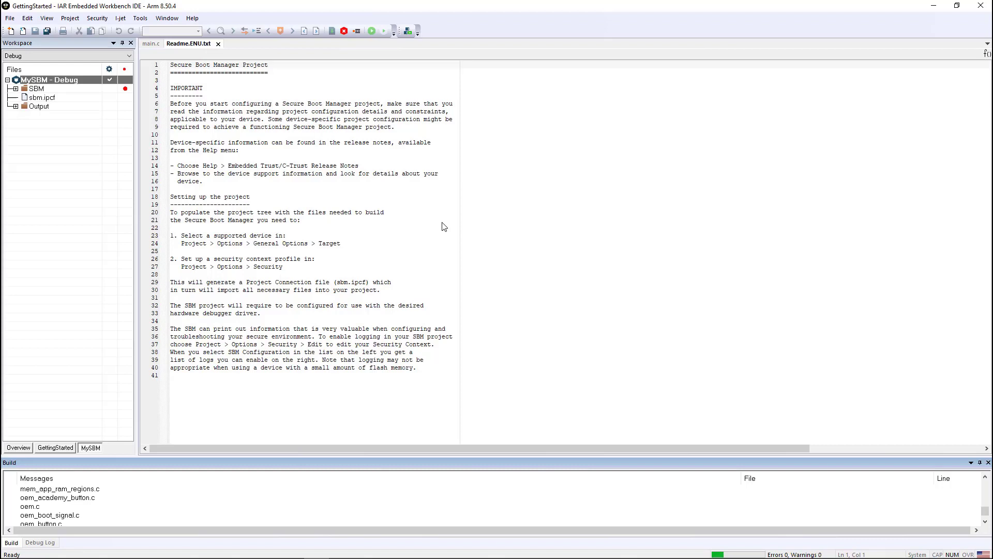
scroll(down, 3)
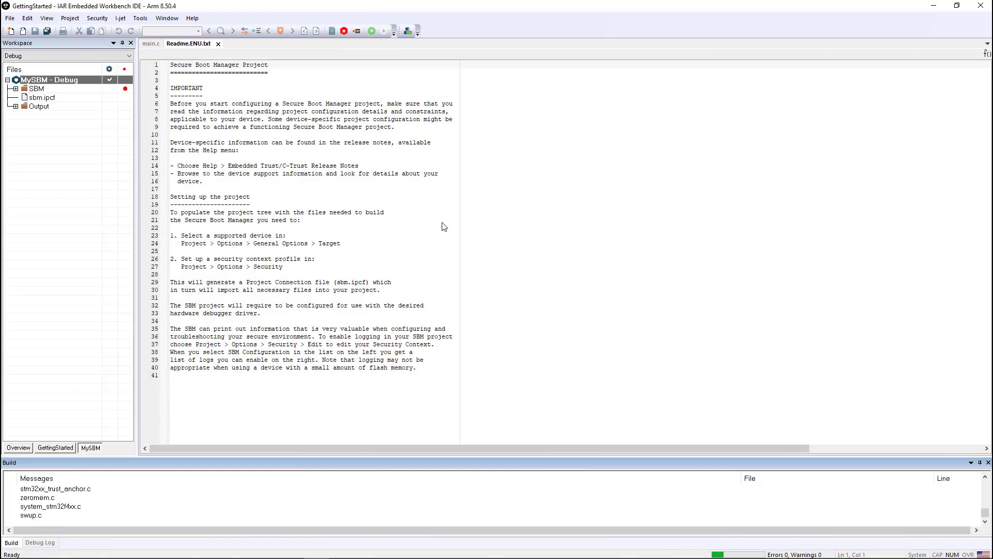
click(370, 30)
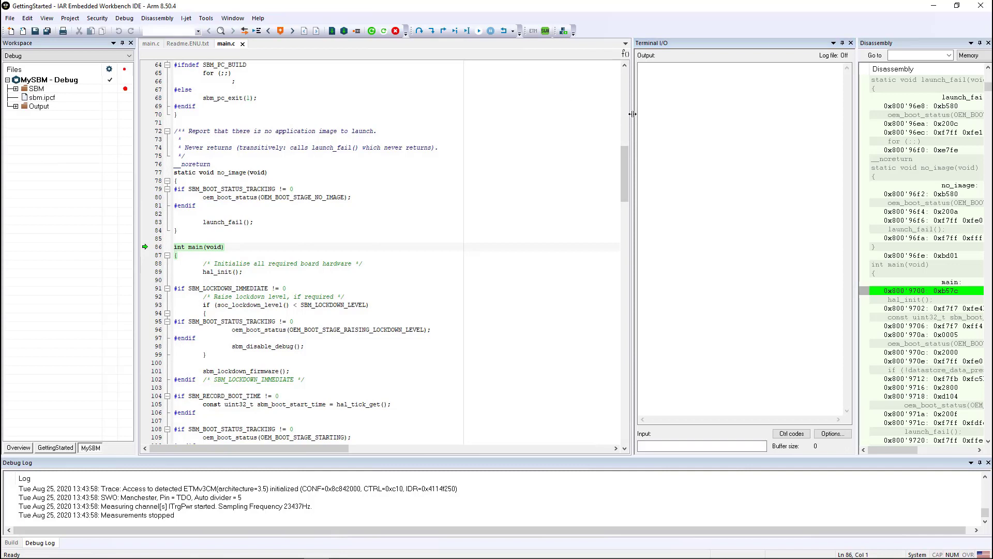
Run MySBM on the board, note the 'No image to run' message, and stop debugging.
click(480, 30)
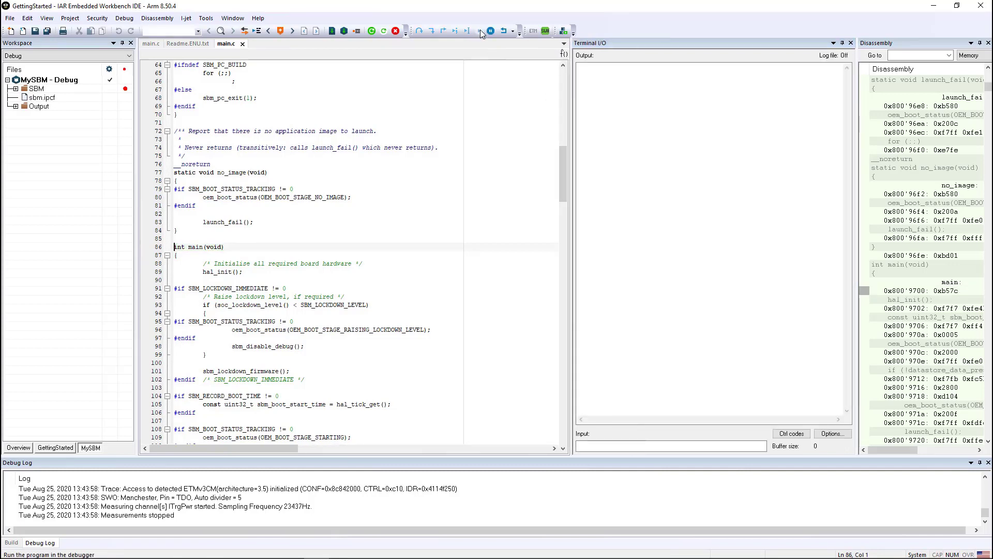
click(489, 30)
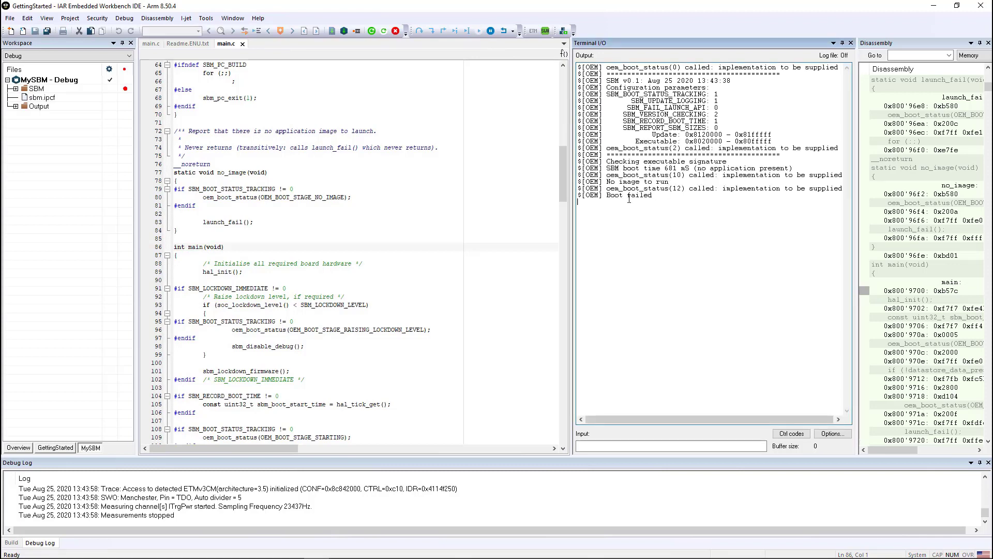
double_click(656, 183)
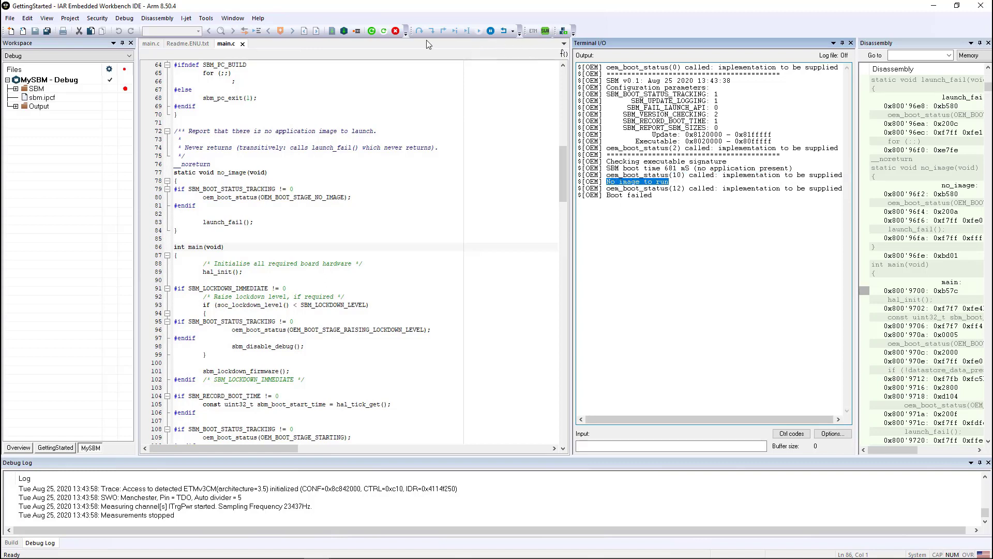
mouse_move(396, 30)
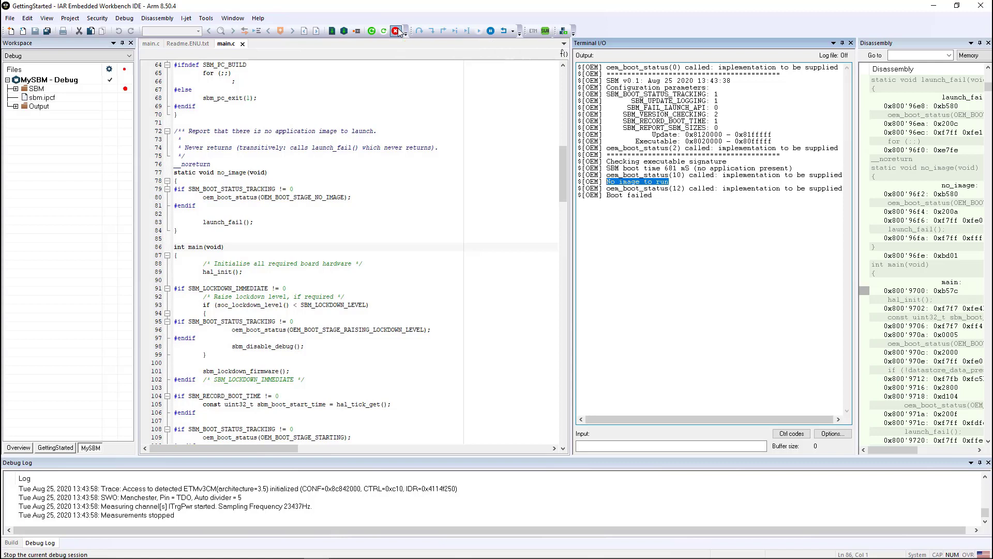
click(395, 30)
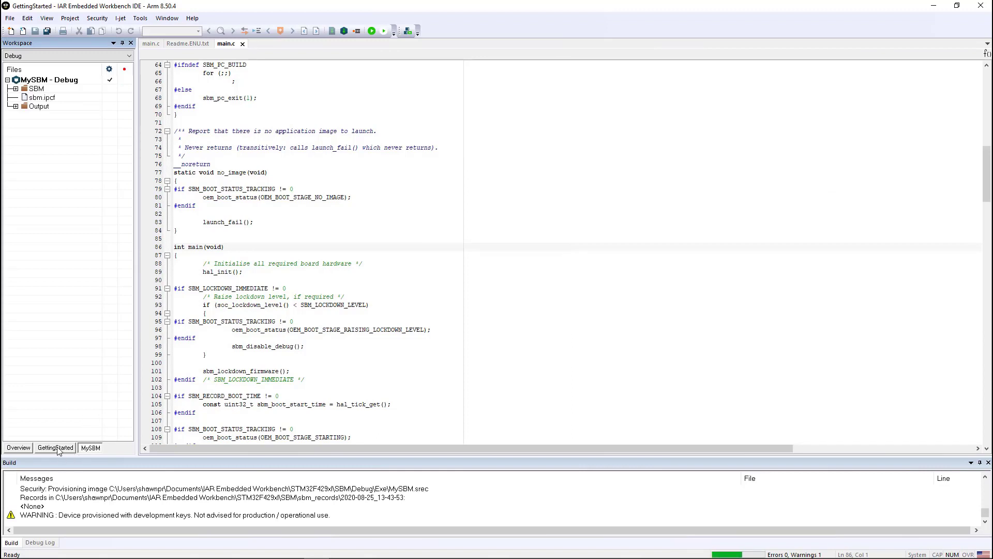
Enable security in the GettingStarted project's Security options.
click(55, 447)
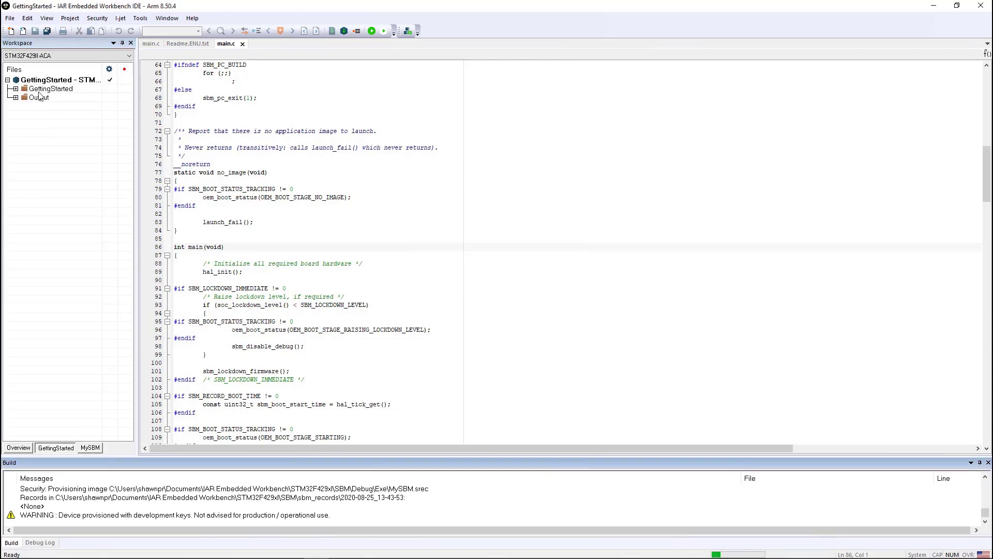
right_click(60, 79)
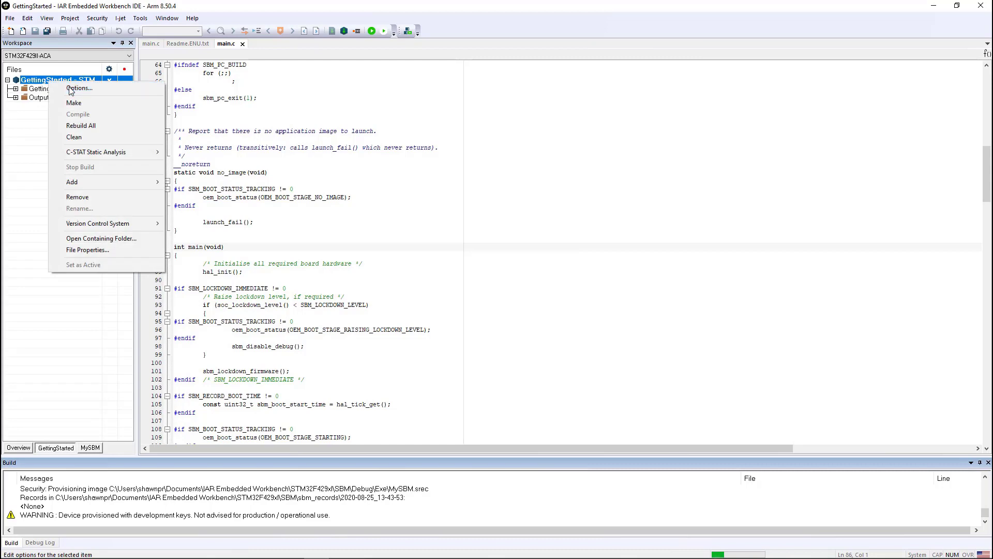
click(78, 88)
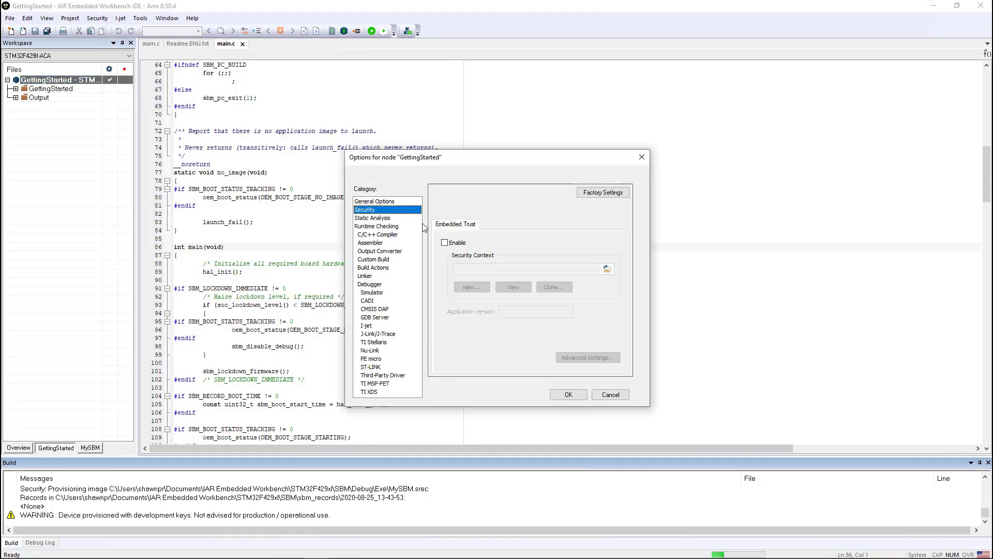
click(445, 242)
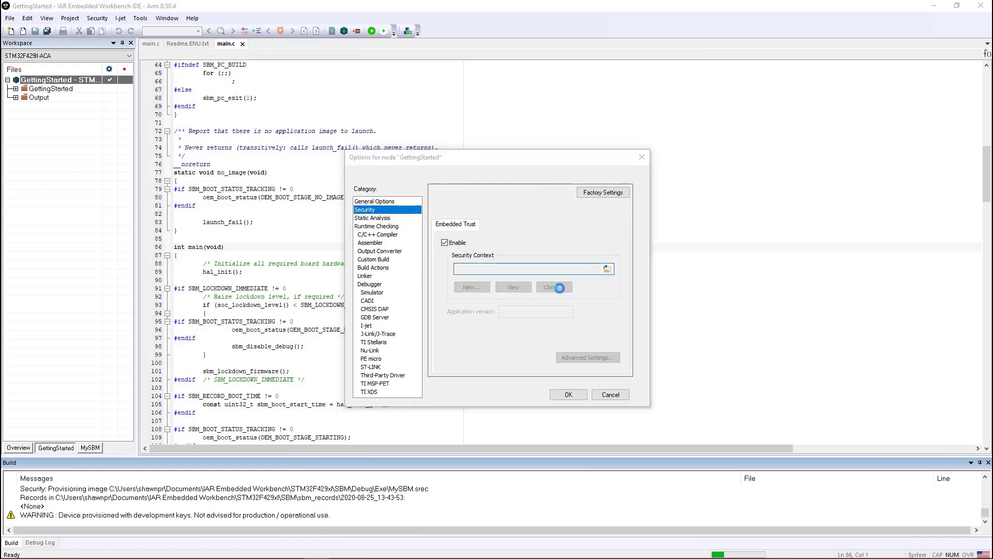
Clone the MyContext_profile-default context, set application version 1.1, and apply.
click(606, 268)
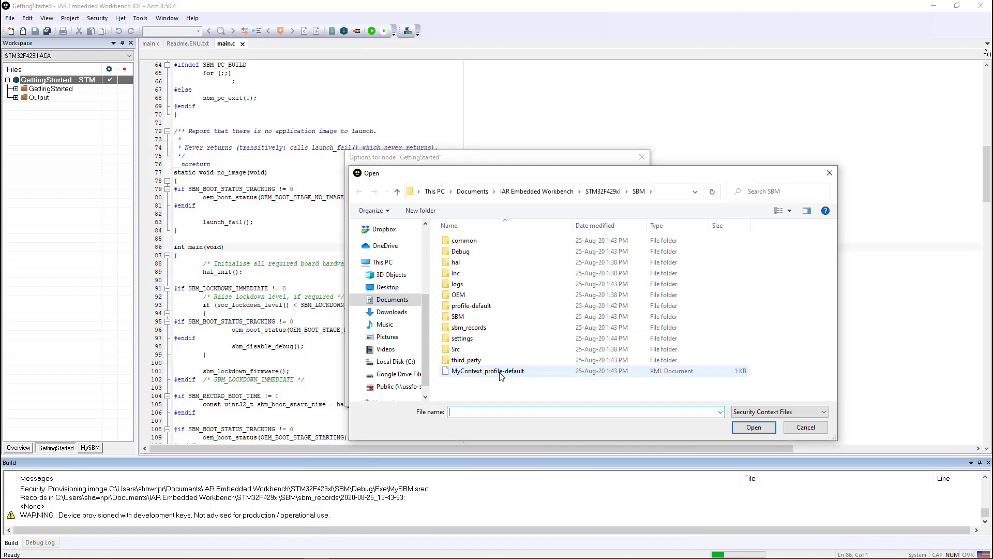
click(487, 370)
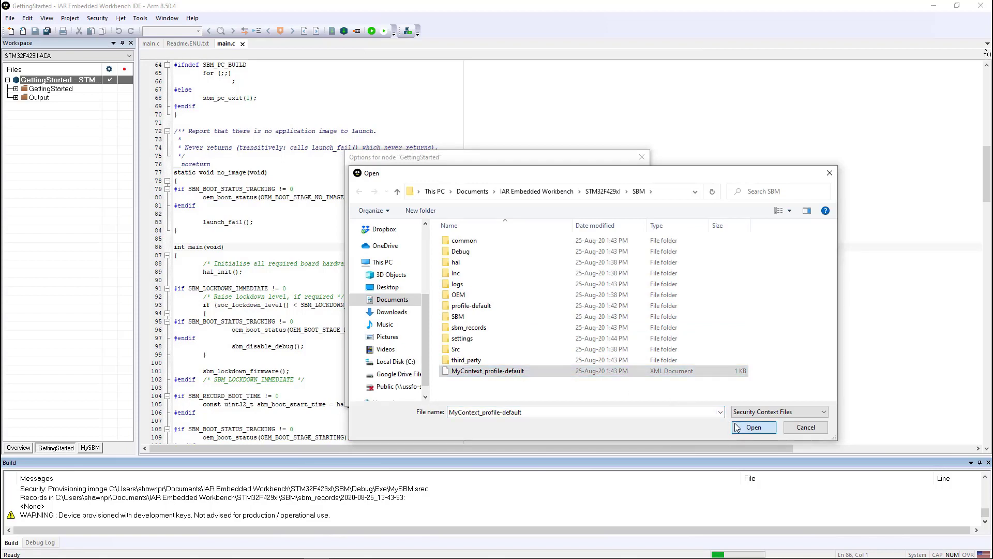
click(752, 428)
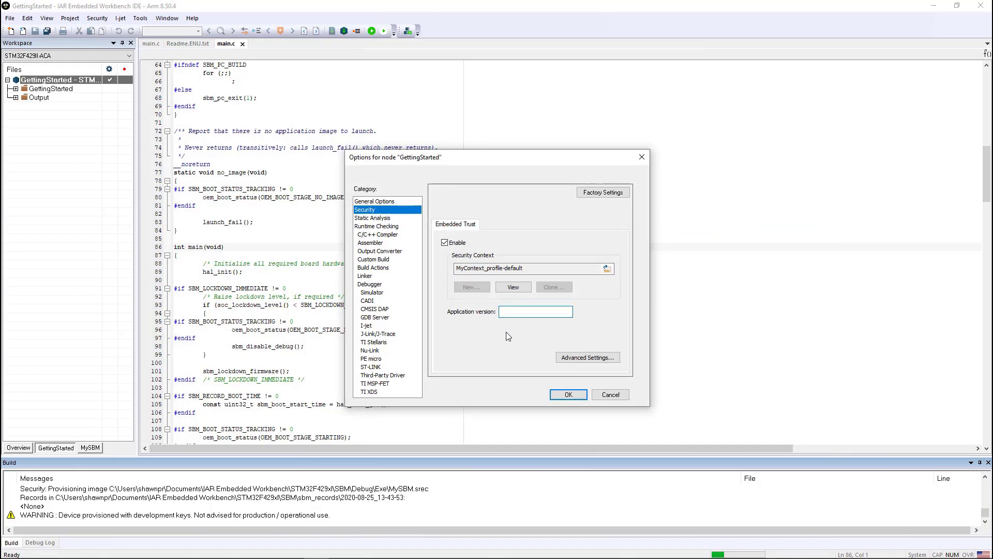
text(1)
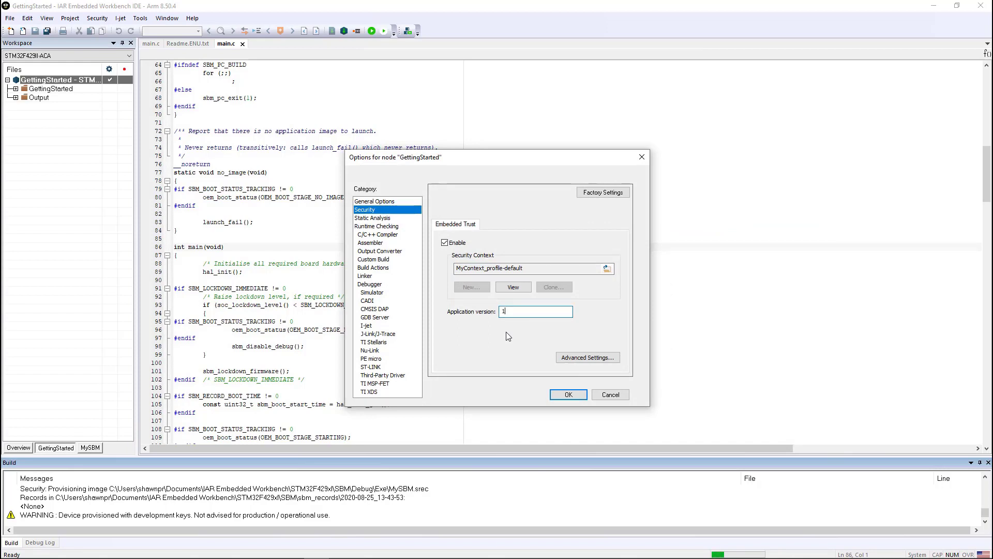
text(.1)
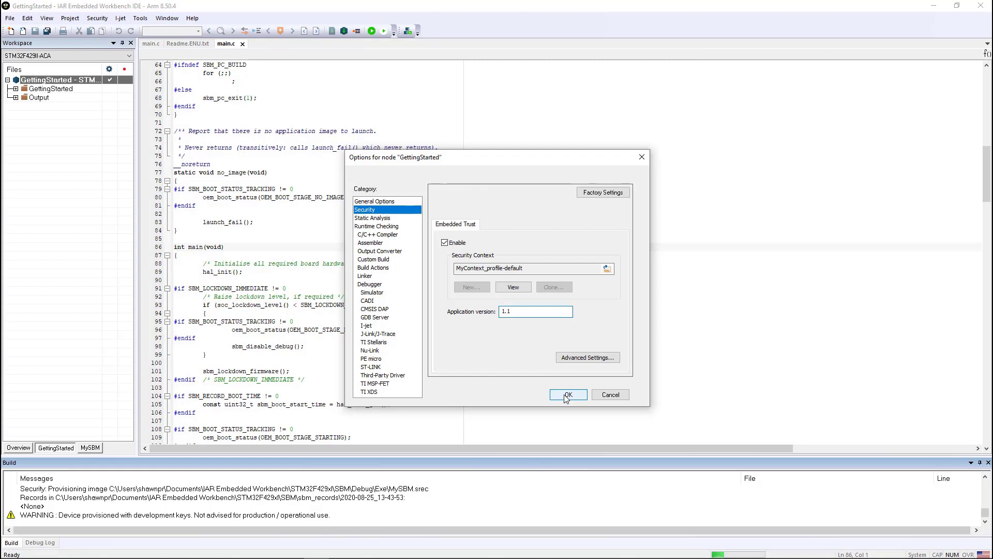
click(567, 394)
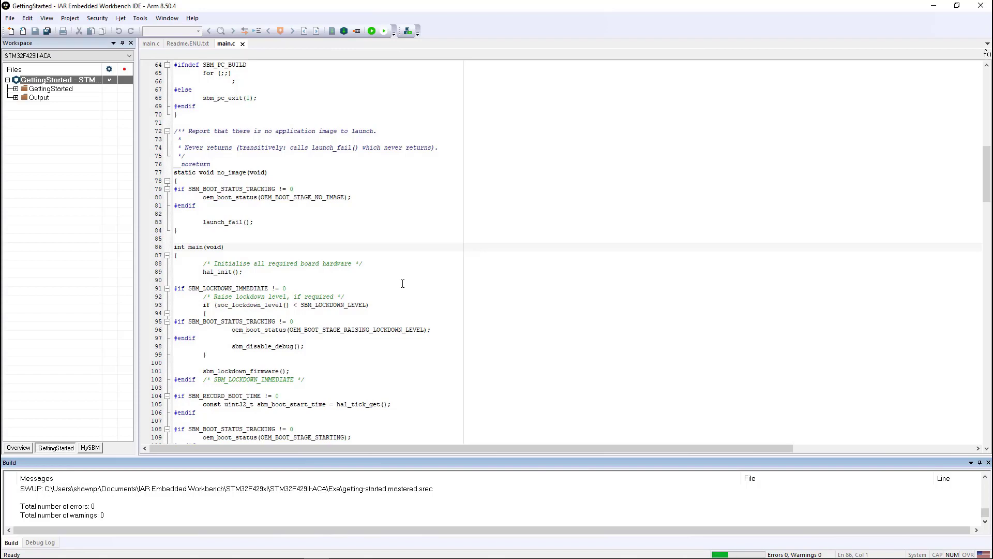
mouse_move(383, 49)
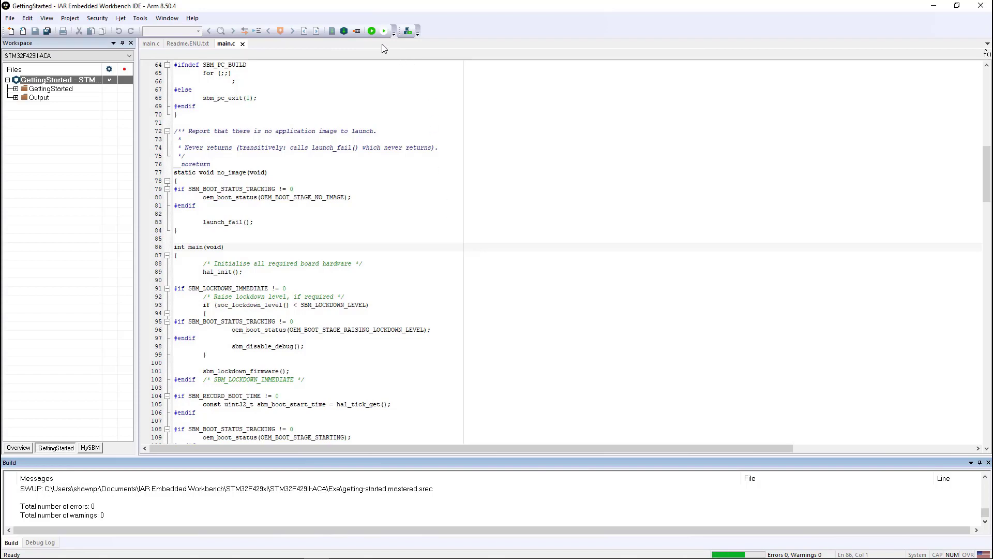
mouse_move(372, 30)
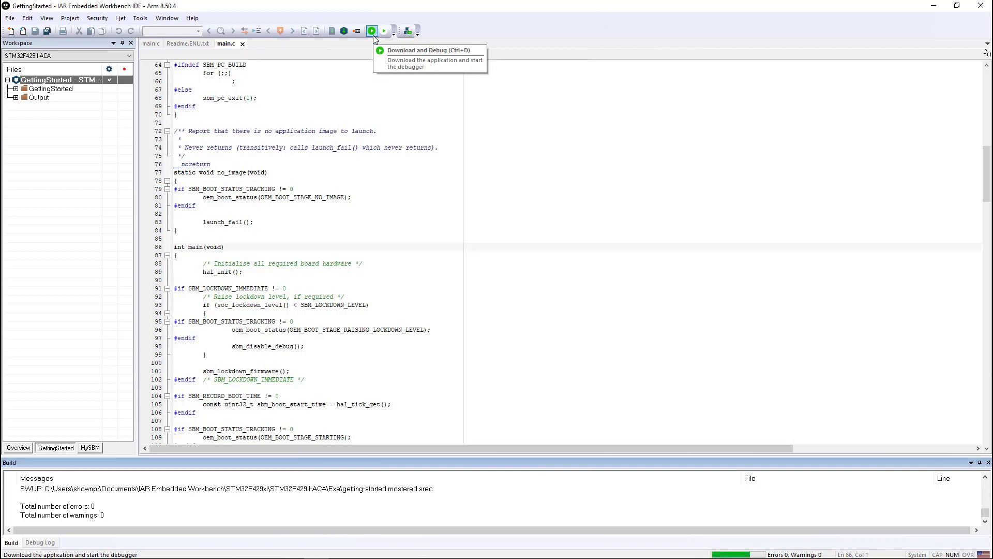
mouse_move(374, 39)
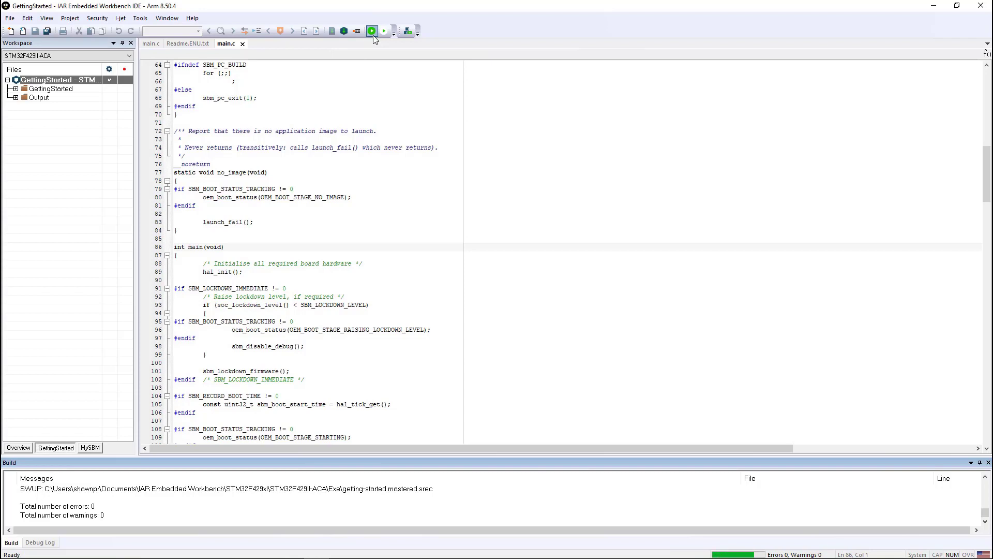
Download and debug the mastered GettingStarted image so the boot manager installs it, halting at main.
click(370, 30)
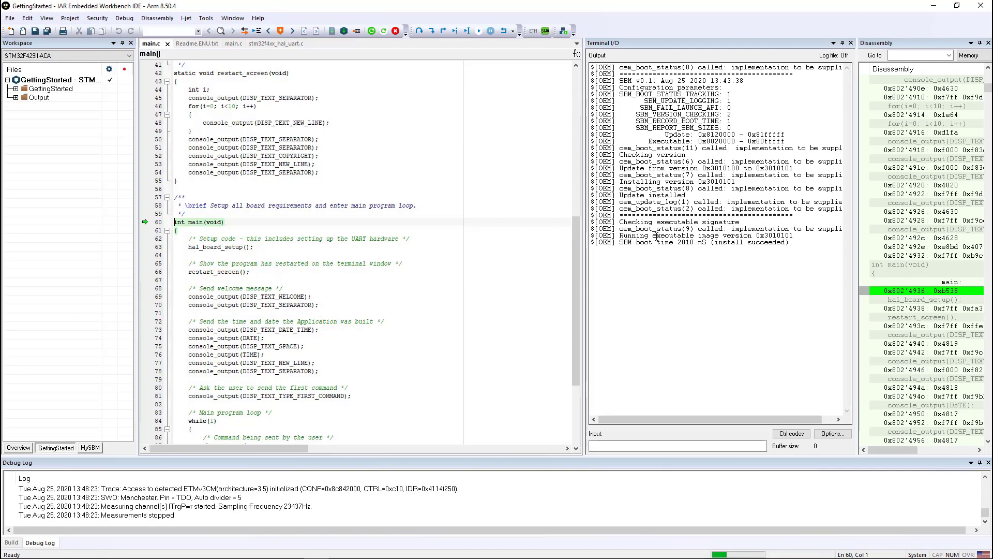
mouse_move(675, 249)
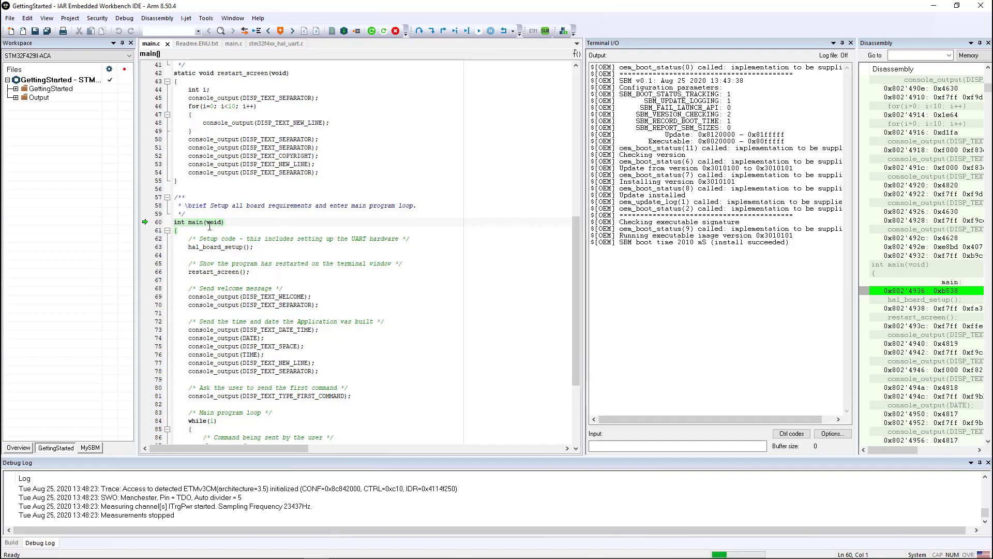
mouse_move(211, 221)
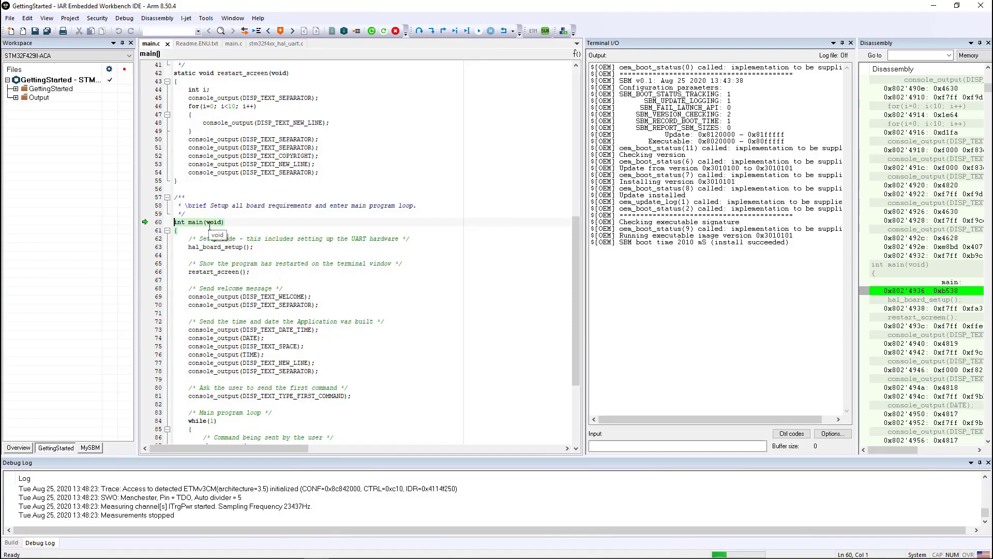